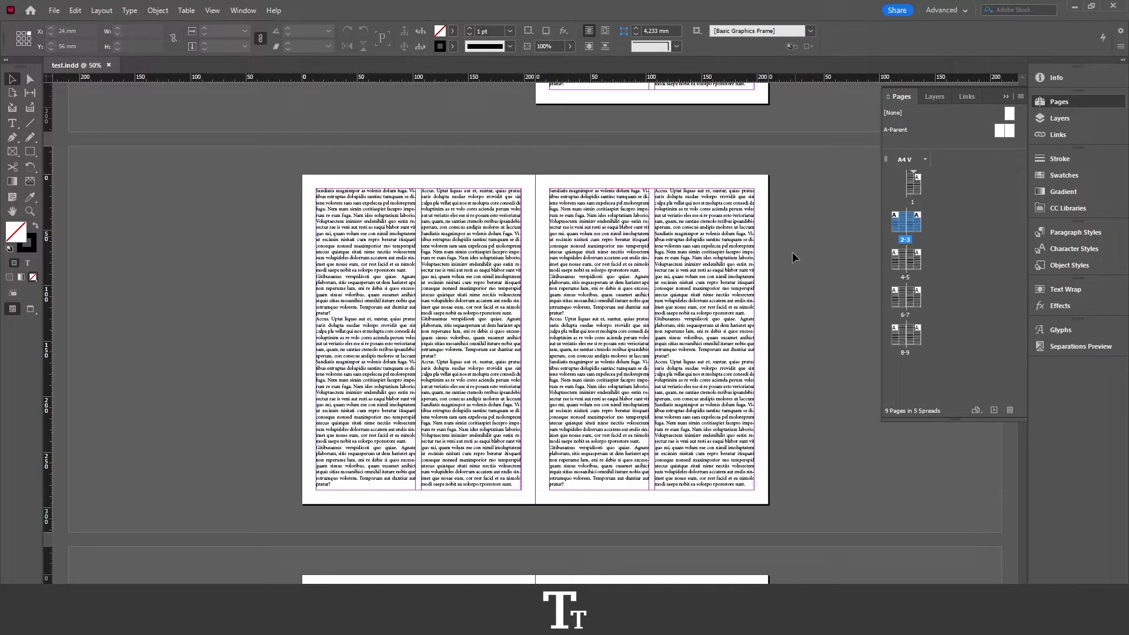
{"action": "mouse_move", "coordinate": [811, 234]}
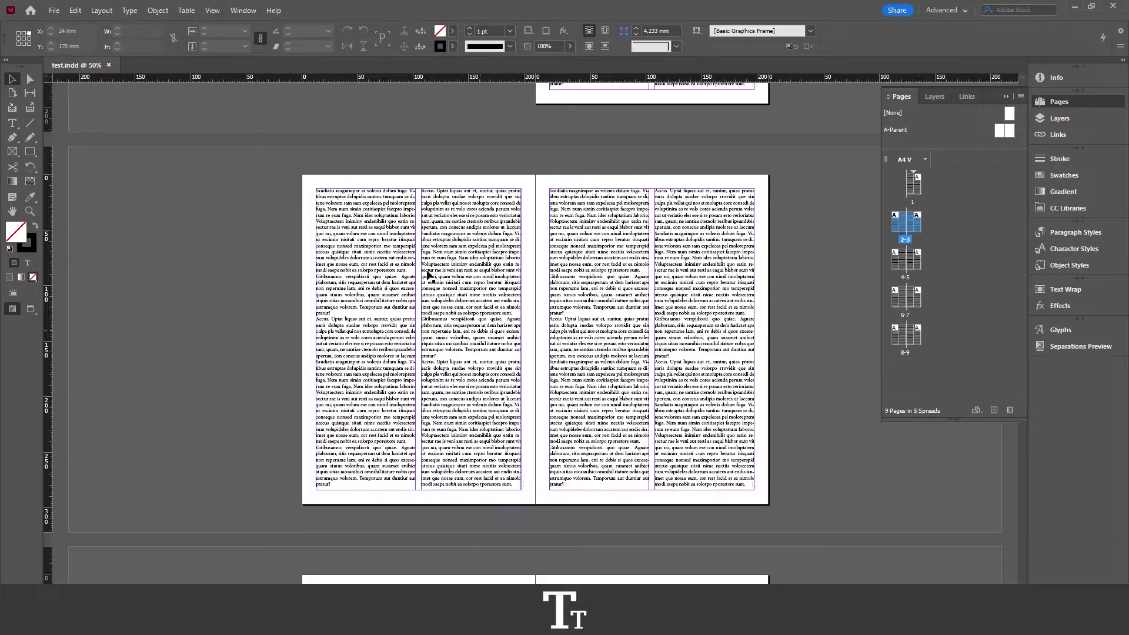
- Save the InDesign document under the new name 'package file.indd' using Save As
{"action": "scroll", "scroll_direction": "down", "scroll_amount": 3}
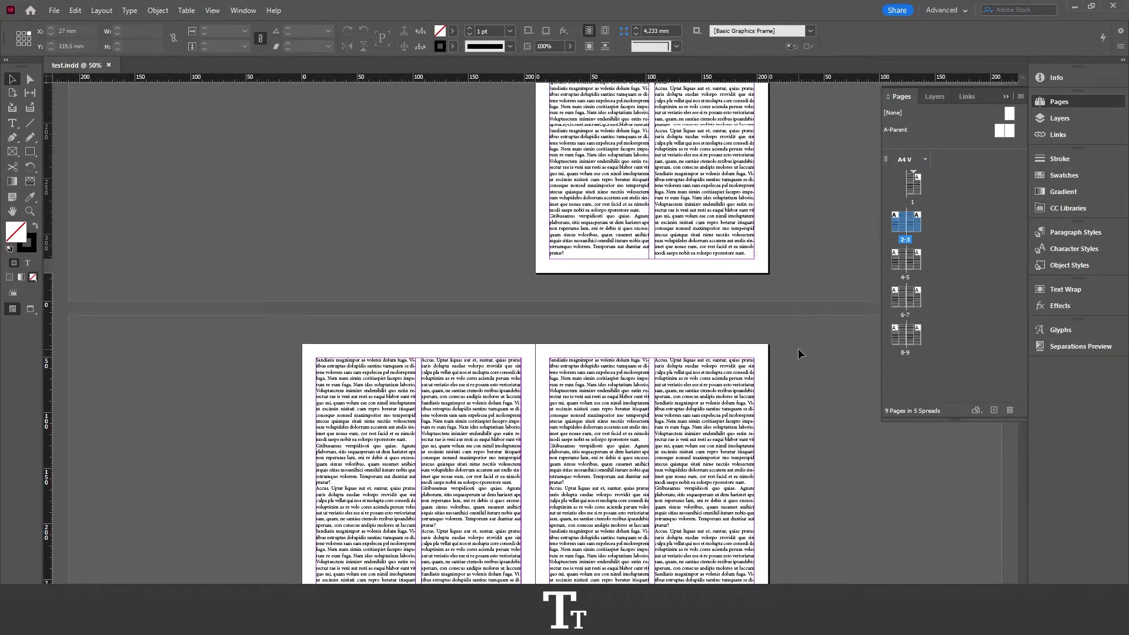
{"action": "scroll", "scroll_direction": "up", "scroll_amount": 3}
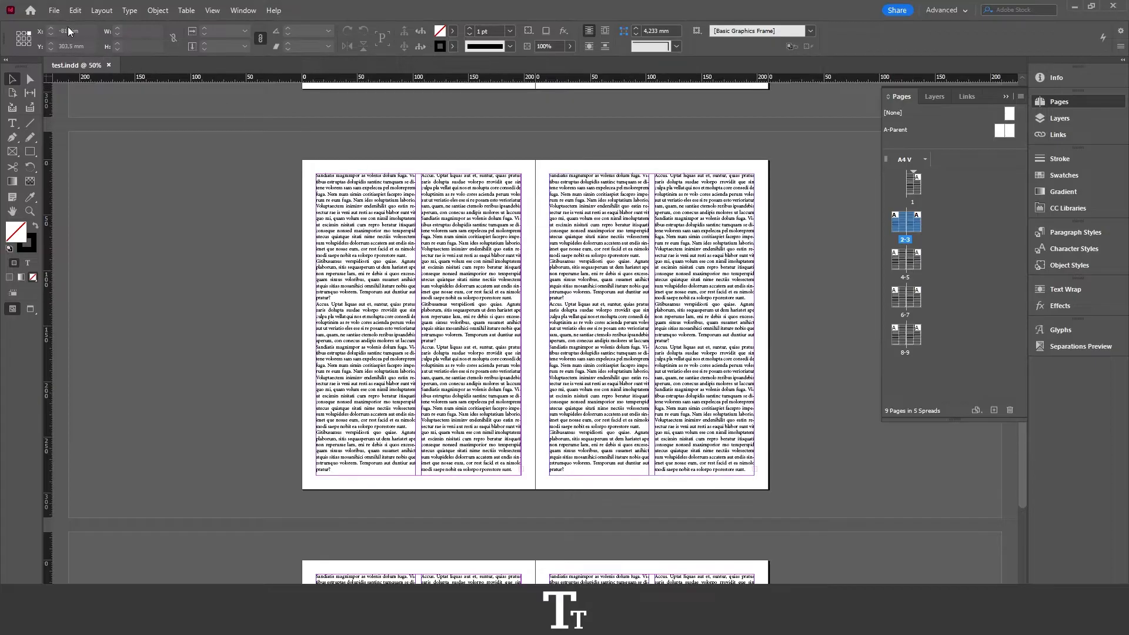
{"action": "left_click", "coordinate": [53, 10]}
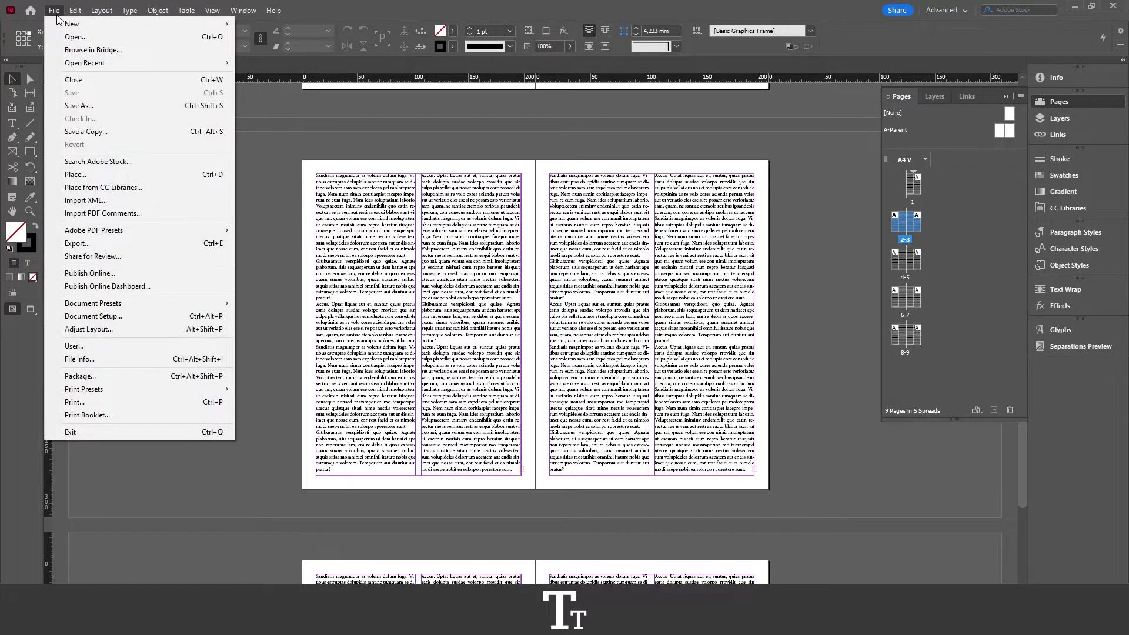
{"action": "mouse_move", "coordinate": [79, 105]}
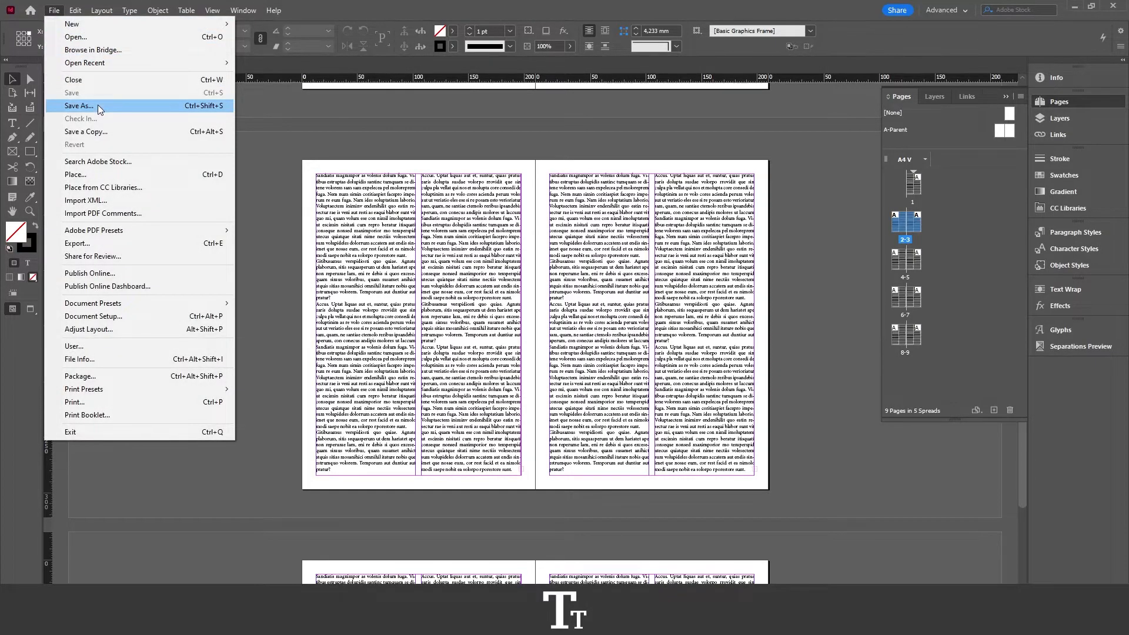
{"action": "left_click", "coordinate": [80, 106]}
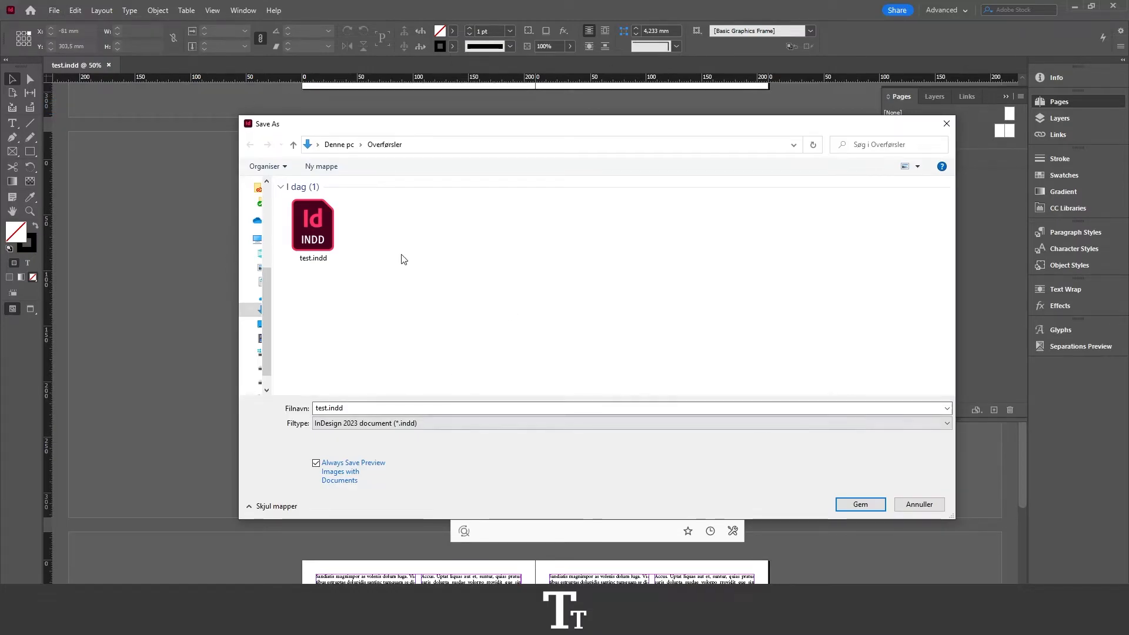
{"action": "mouse_move", "coordinate": [526, 275]}
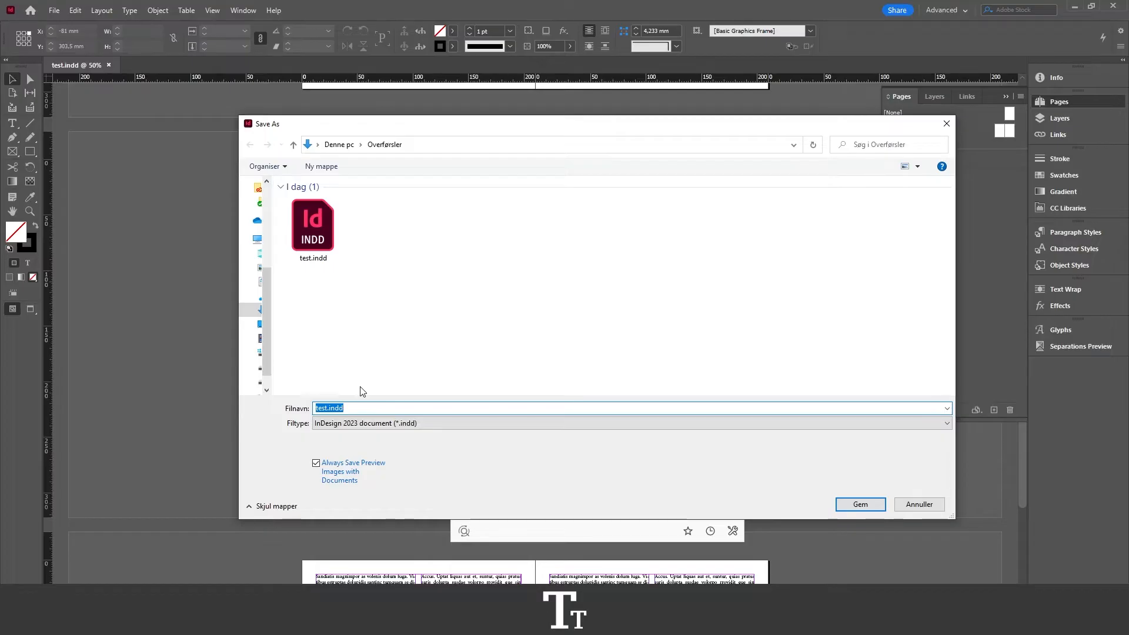
{"action": "key", "text": "Delete"}
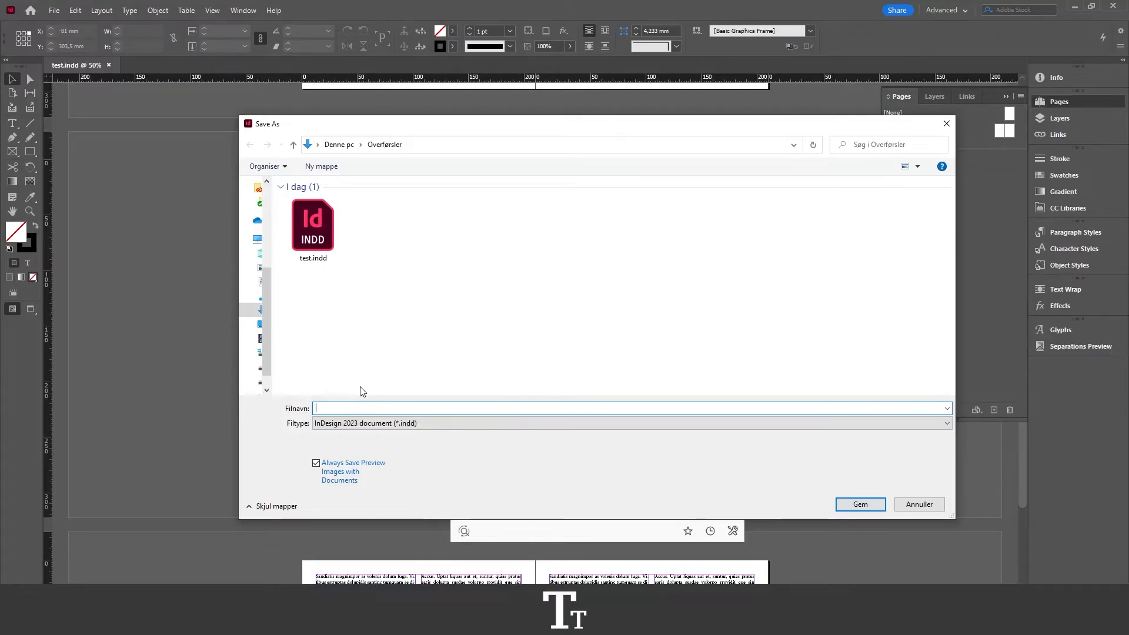
{"action": "type", "text": "package"}
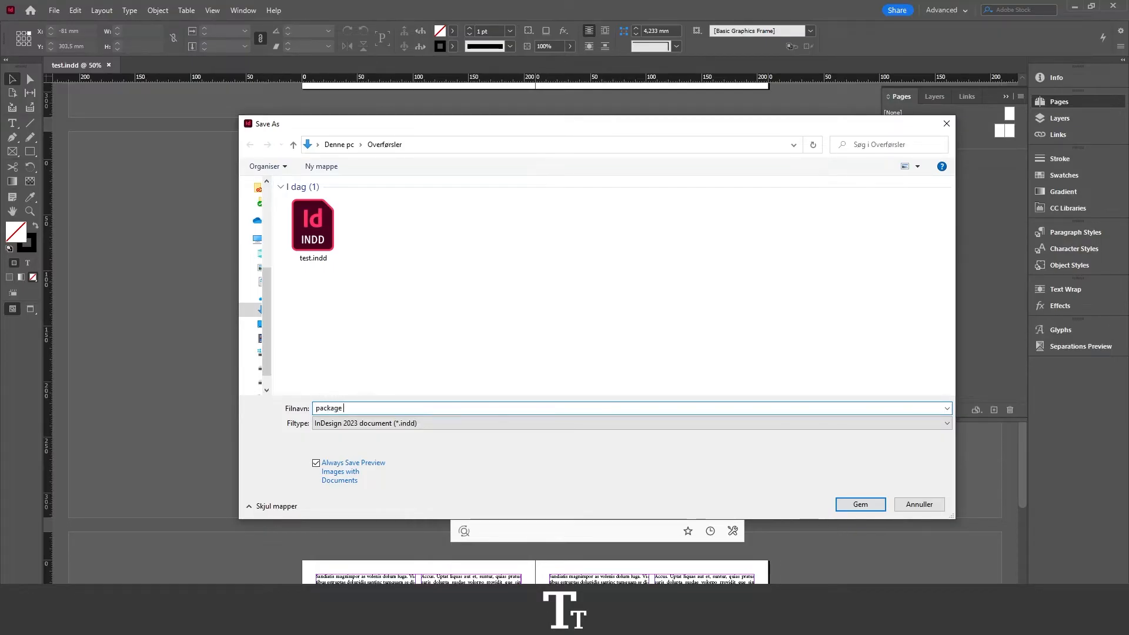
{"action": "type", "text": "file"}
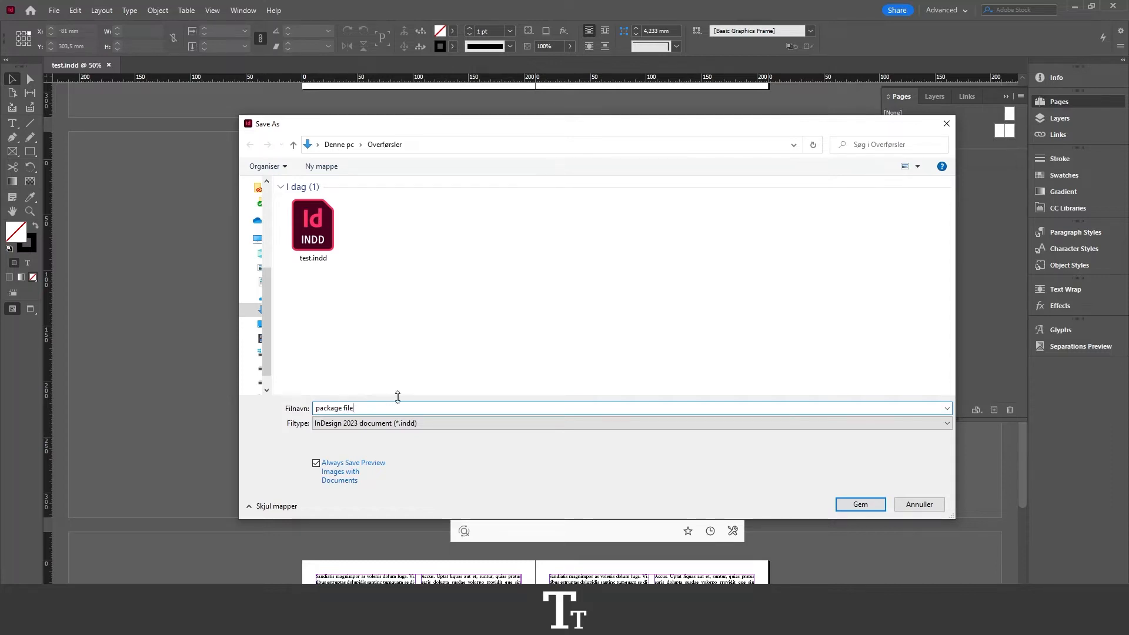
{"action": "left_click", "coordinate": [859, 504]}
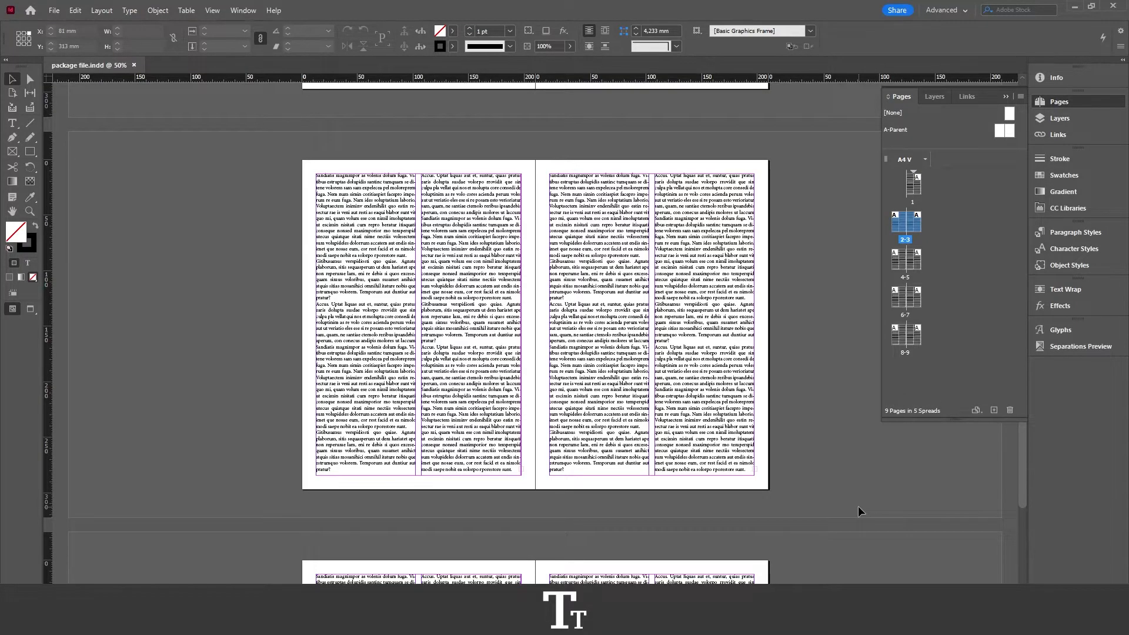
- Open the Package summary of fonts, links, images and inks from the File menu
{"action": "left_click", "coordinate": [53, 10]}
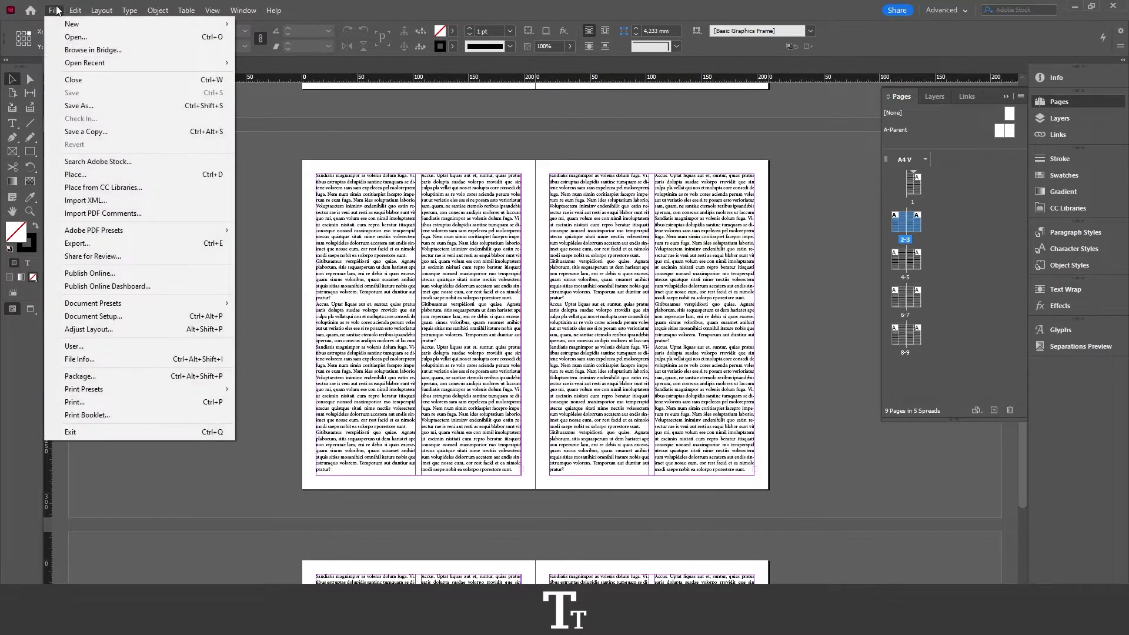
{"action": "mouse_move", "coordinate": [93, 376]}
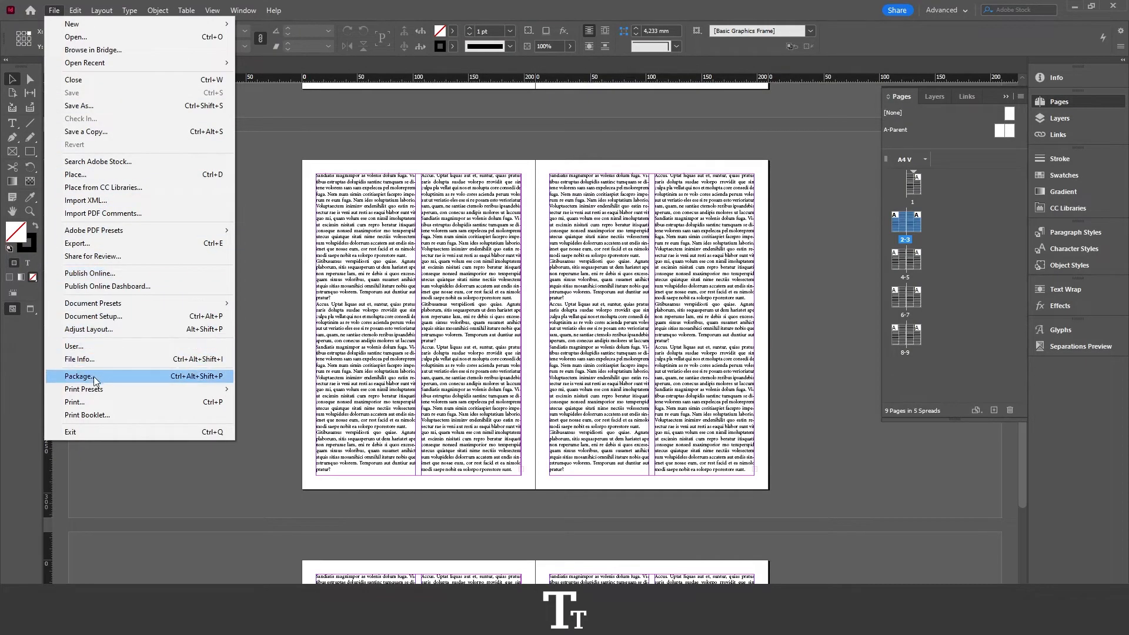
{"action": "mouse_move", "coordinate": [153, 377]}
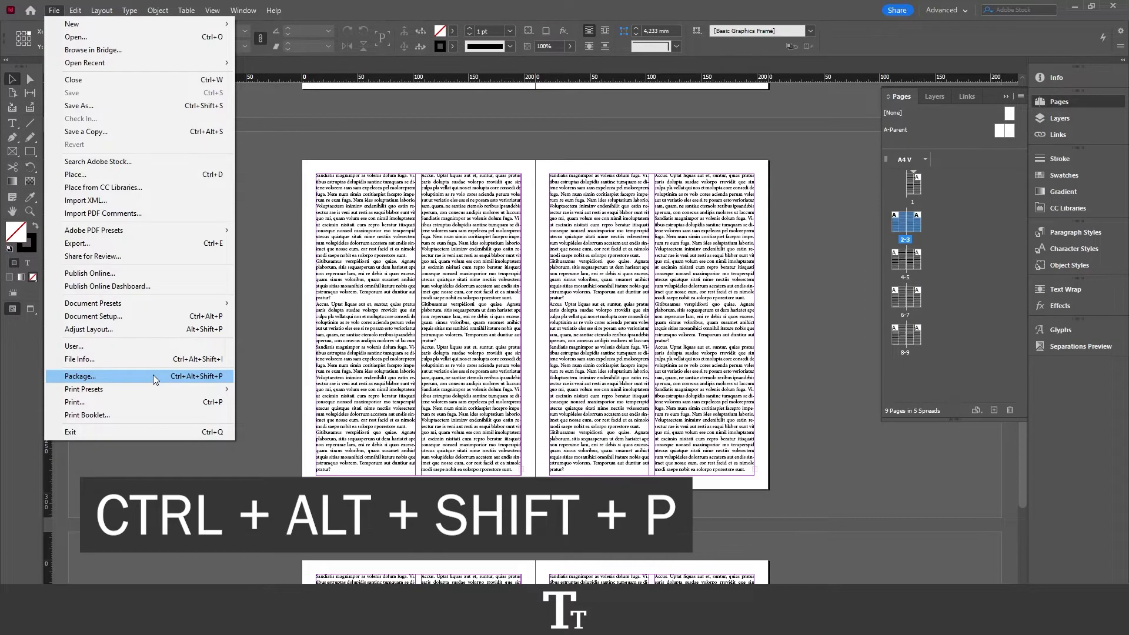
{"action": "left_click", "coordinate": [80, 376]}
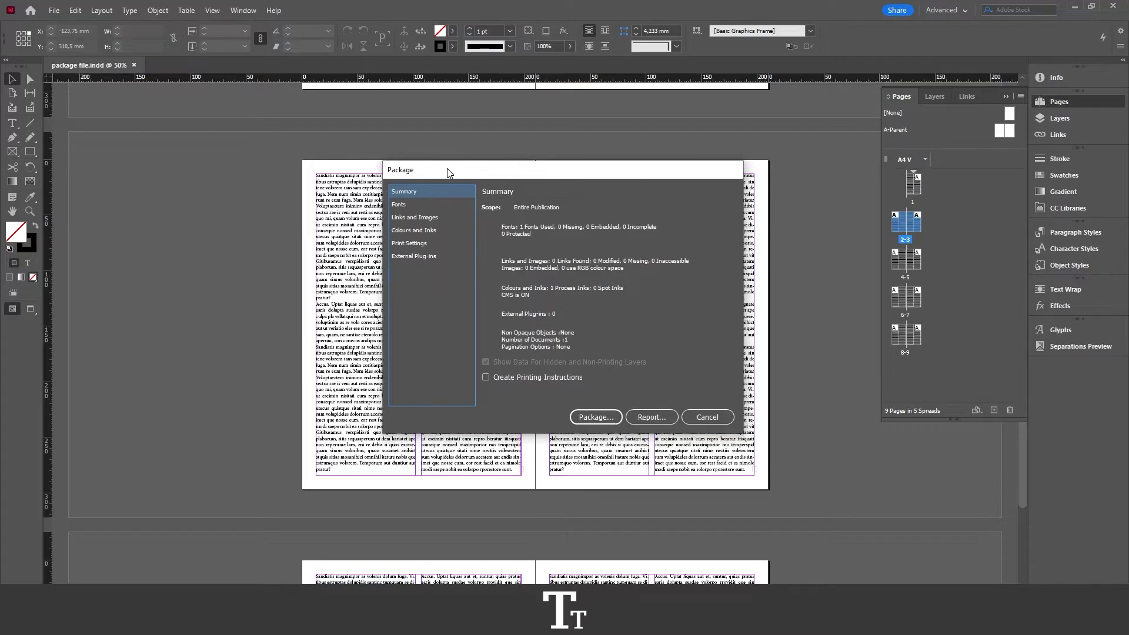
{"action": "mouse_move", "coordinate": [582, 144]}
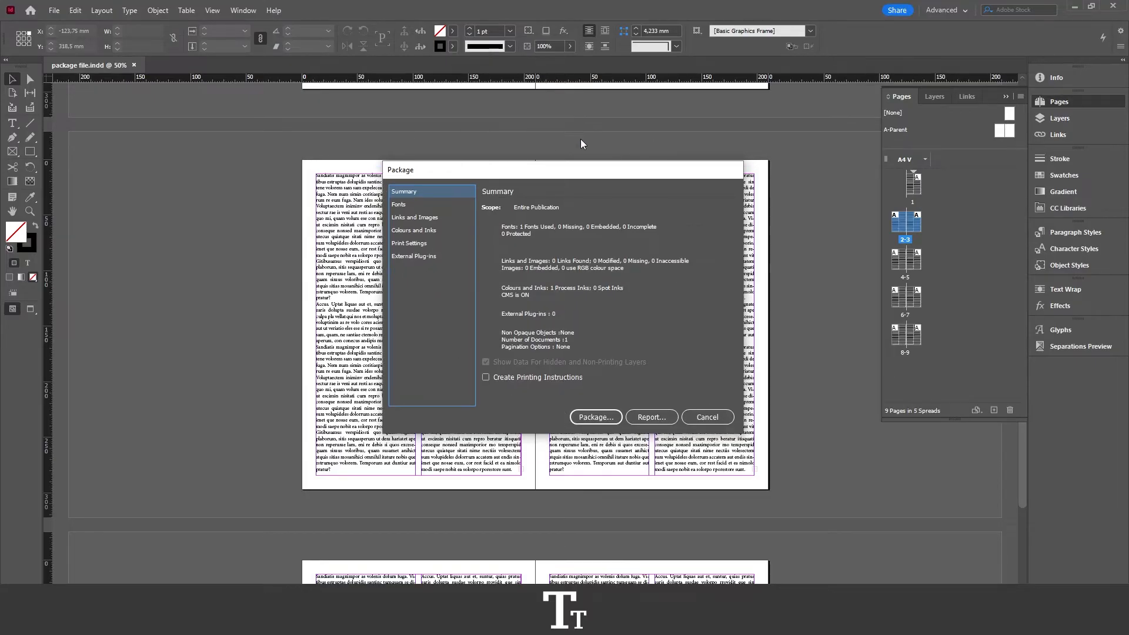
{"action": "mouse_move", "coordinate": [572, 310]}
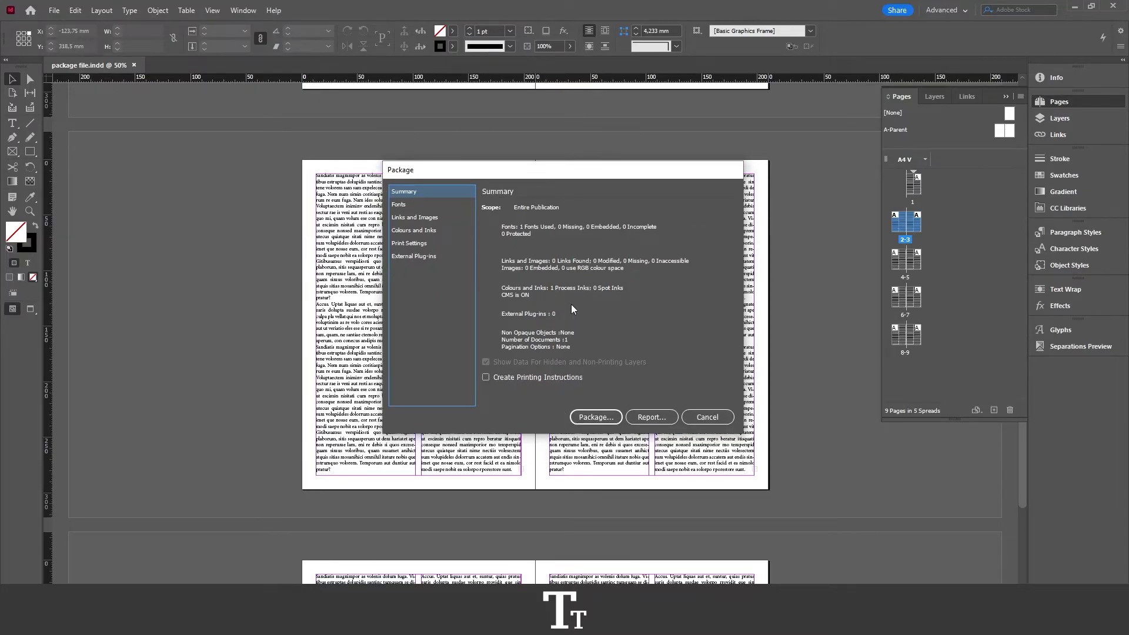
{"action": "mouse_move", "coordinate": [594, 421]}
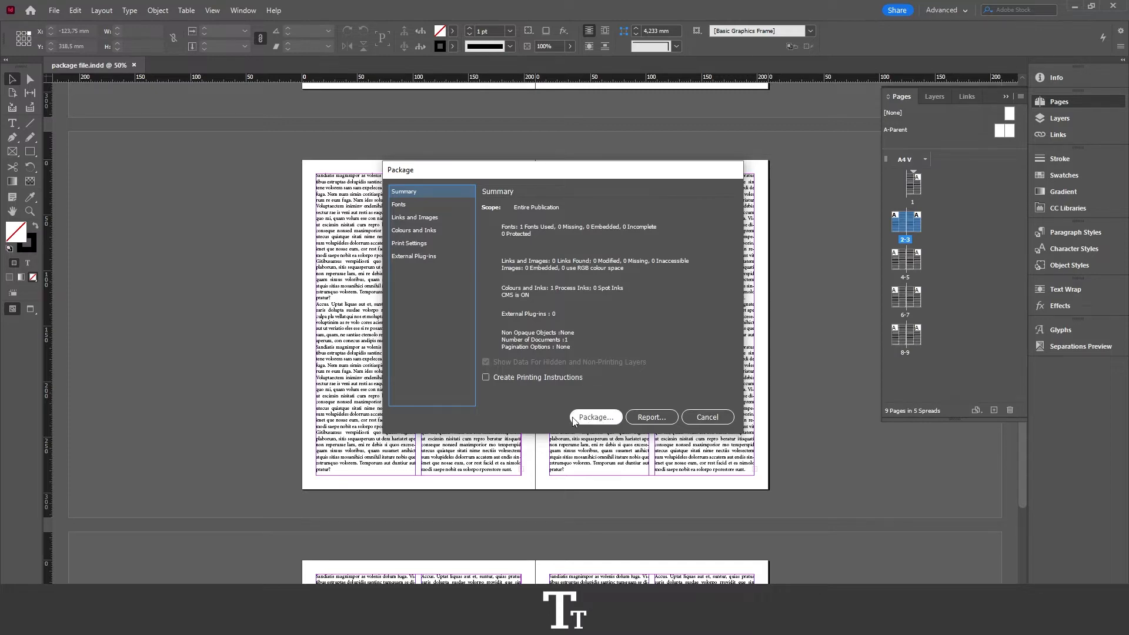
- Continue from the Package Summary to the Package Publication save window
{"action": "left_click", "coordinate": [706, 416]}
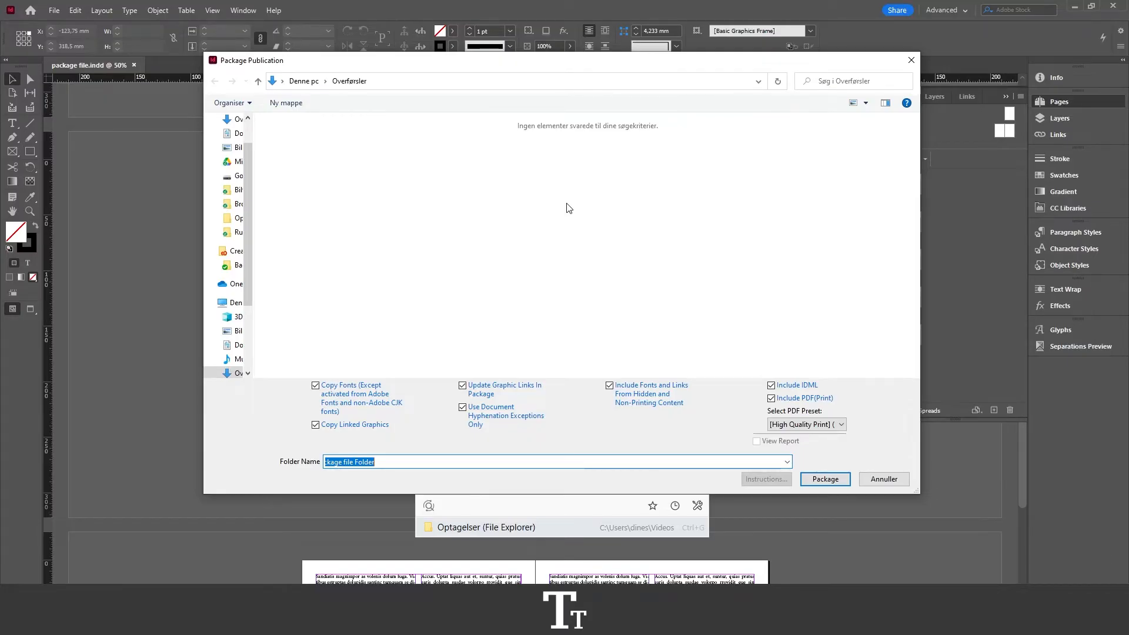
{"action": "mouse_move", "coordinate": [362, 234]}
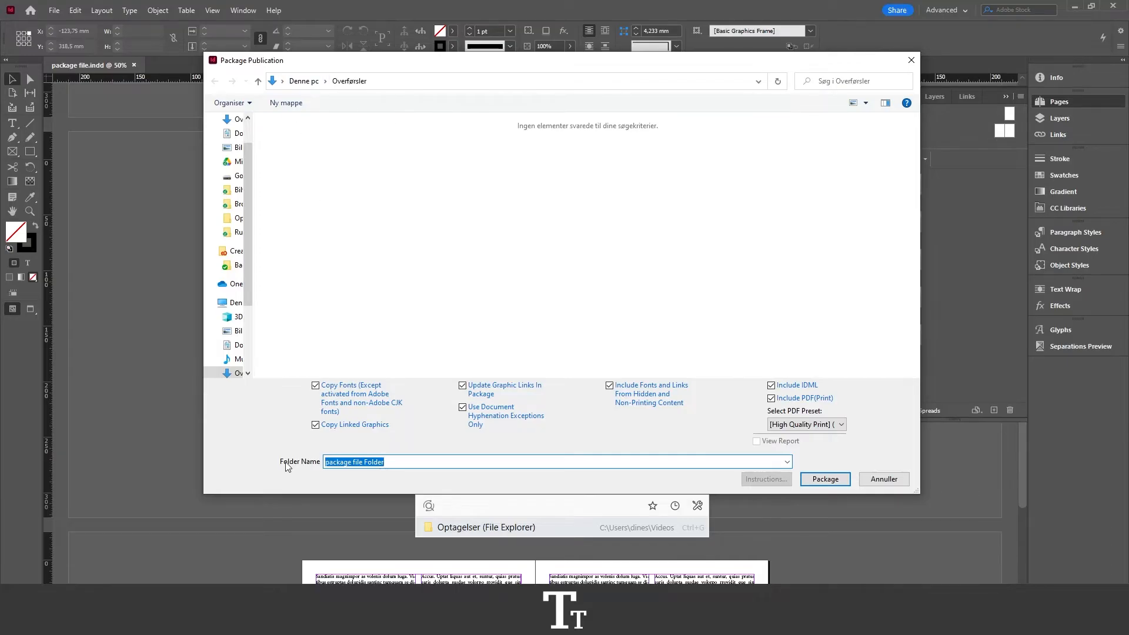
- Name the package folder 'package file' and use the High Quality Print PDF preset
{"action": "type", "text": "package fi"}
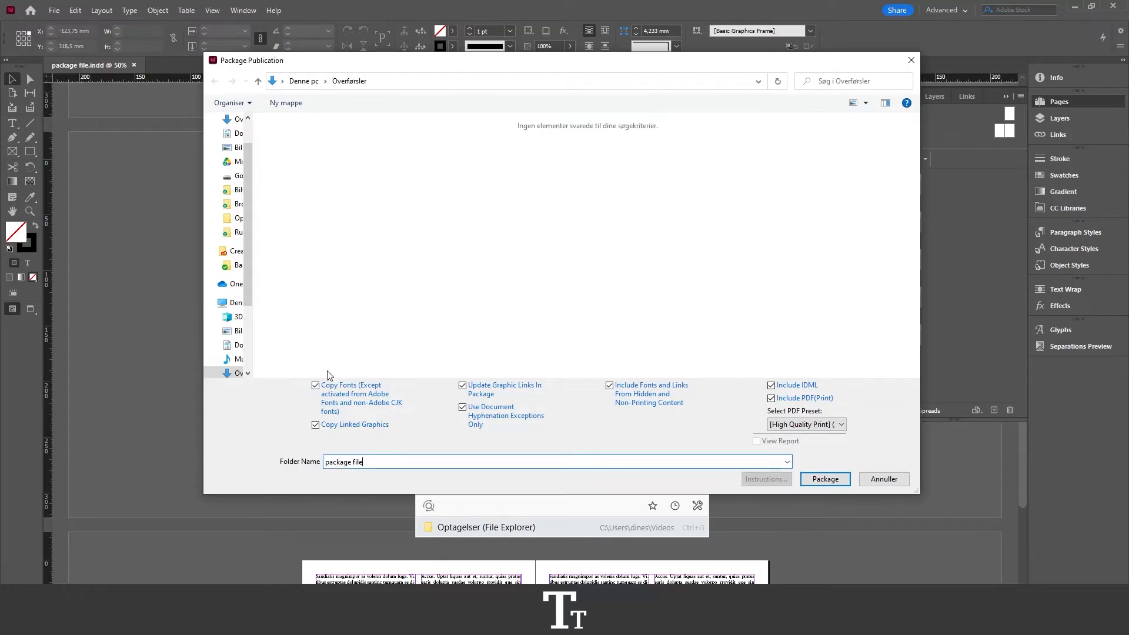
{"action": "mouse_move", "coordinate": [720, 398]}
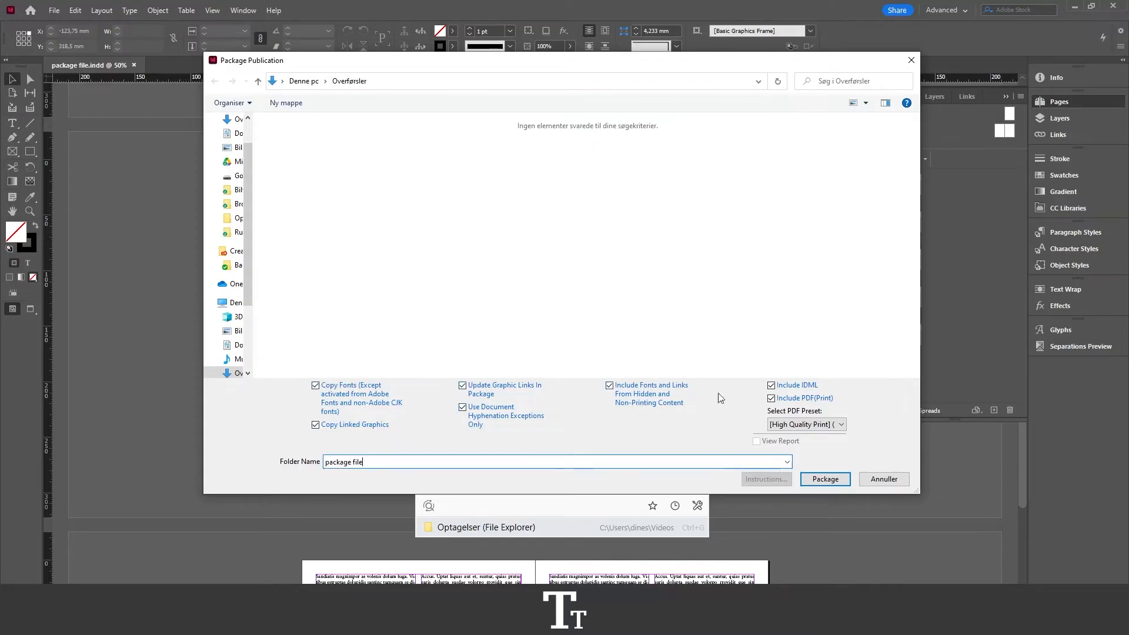
{"action": "mouse_move", "coordinate": [403, 366]}
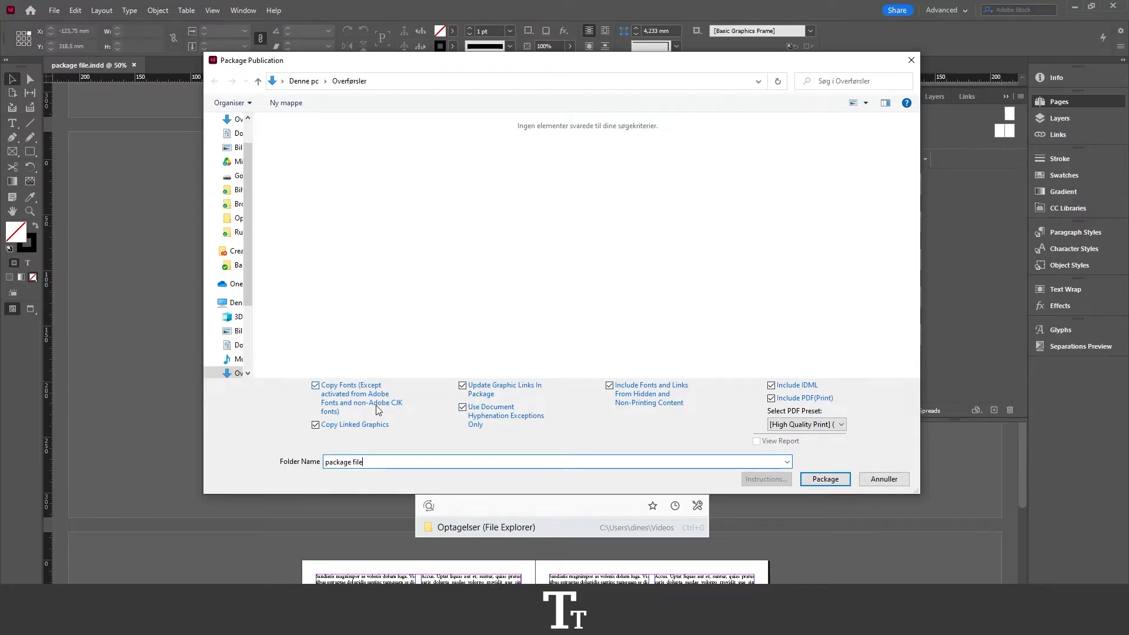
{"action": "mouse_move", "coordinate": [628, 392]}
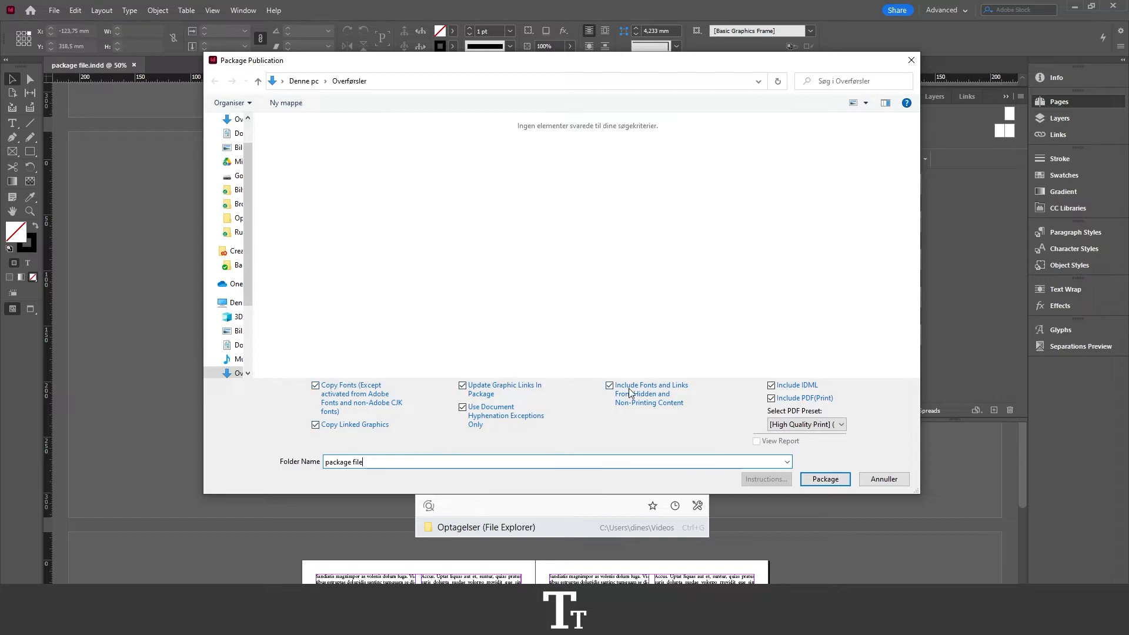
{"action": "mouse_move", "coordinate": [729, 407]}
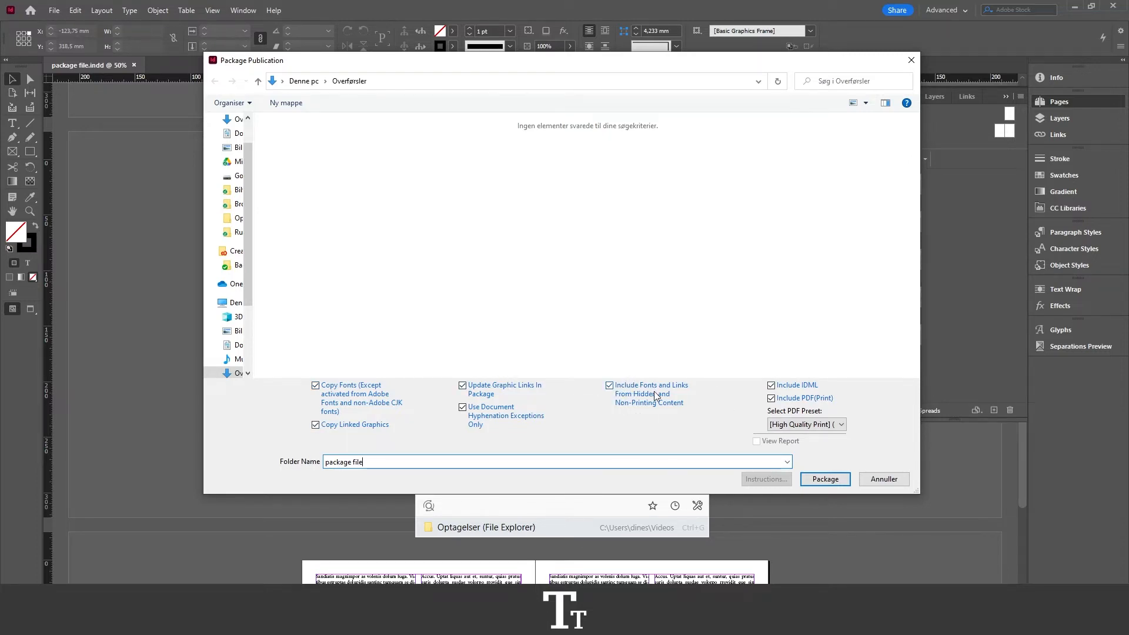
{"action": "mouse_move", "coordinate": [752, 414]}
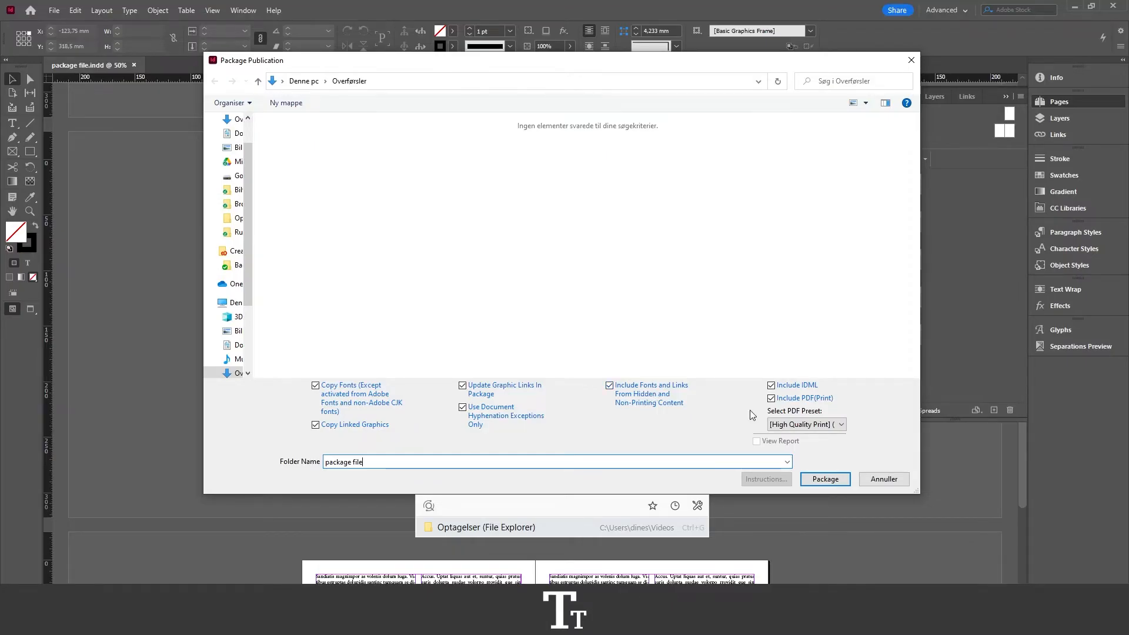
{"action": "left_click", "coordinate": [841, 424]}
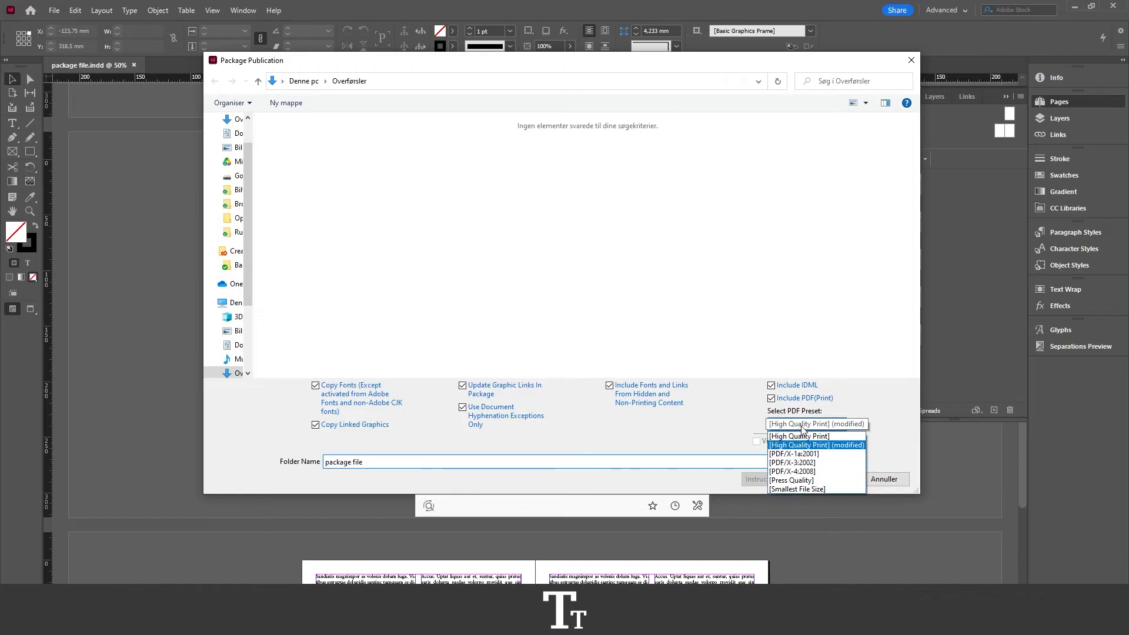
{"action": "mouse_move", "coordinate": [831, 451]}
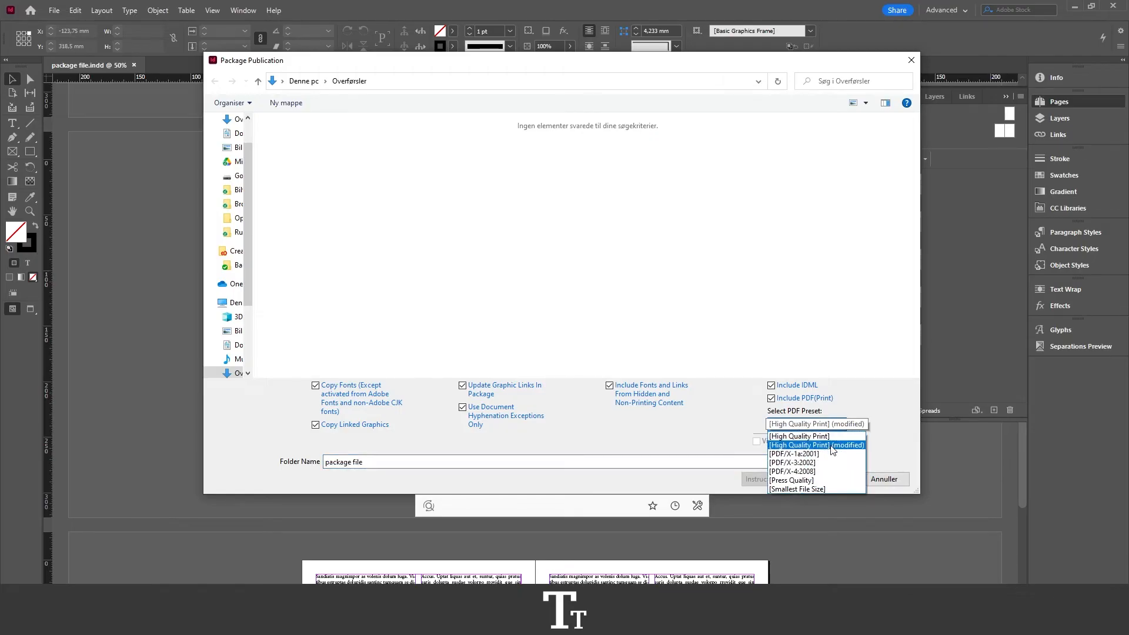
{"action": "left_click", "coordinate": [816, 444]}
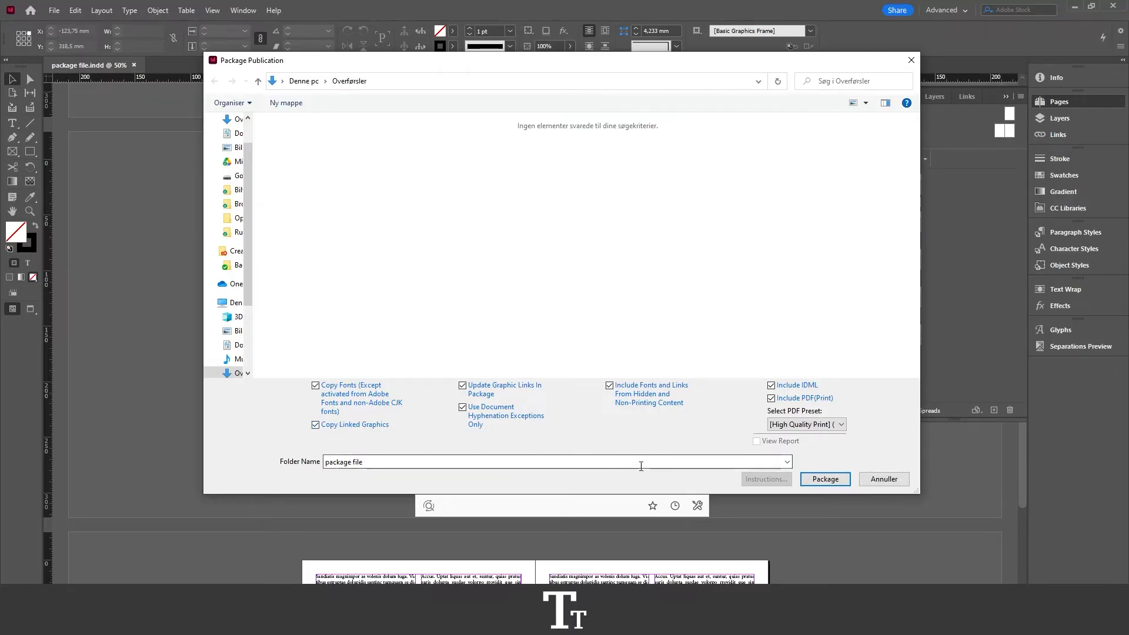
{"action": "mouse_move", "coordinate": [825, 478]}
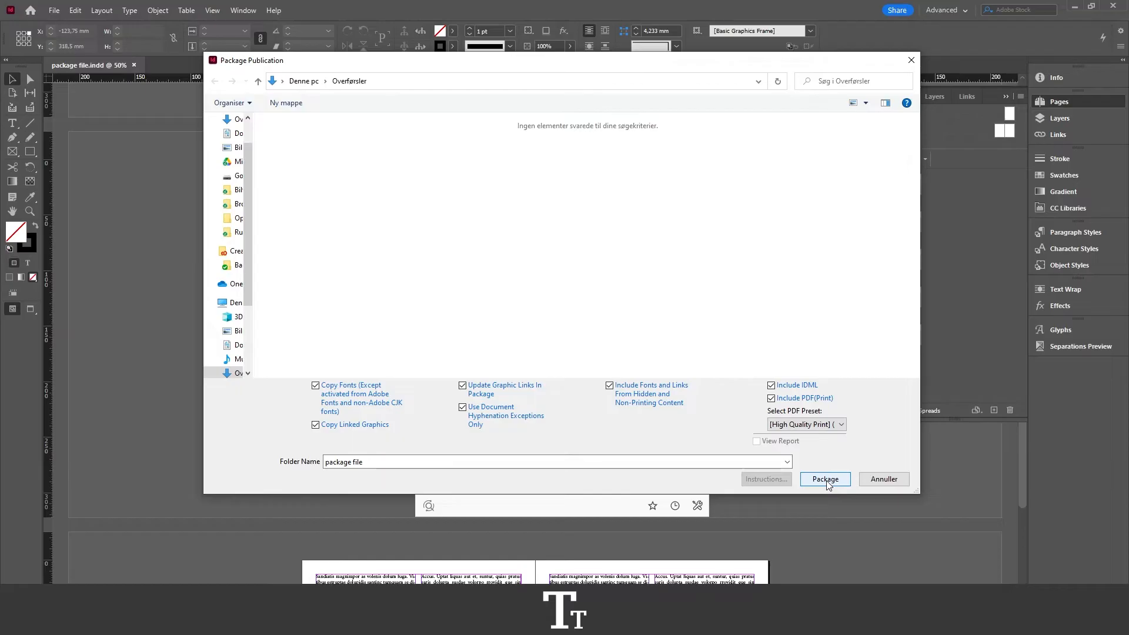
- Create the package, accepting the font-copying warning with 'Don't show again' ticked
{"action": "left_click", "coordinate": [824, 479]}
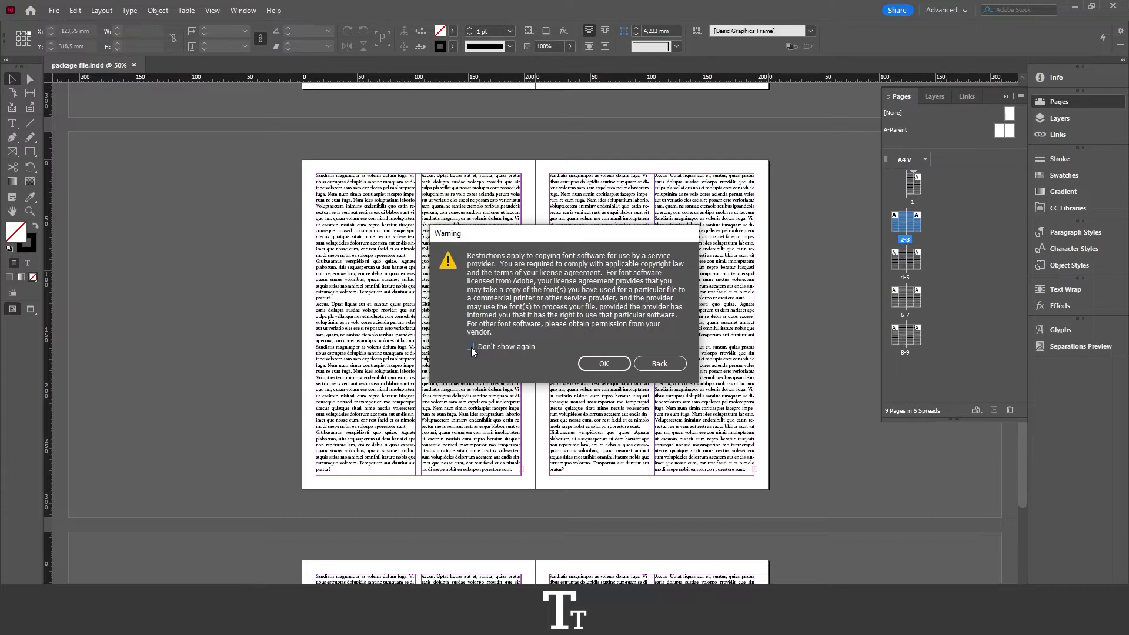
{"action": "left_click", "coordinate": [471, 346]}
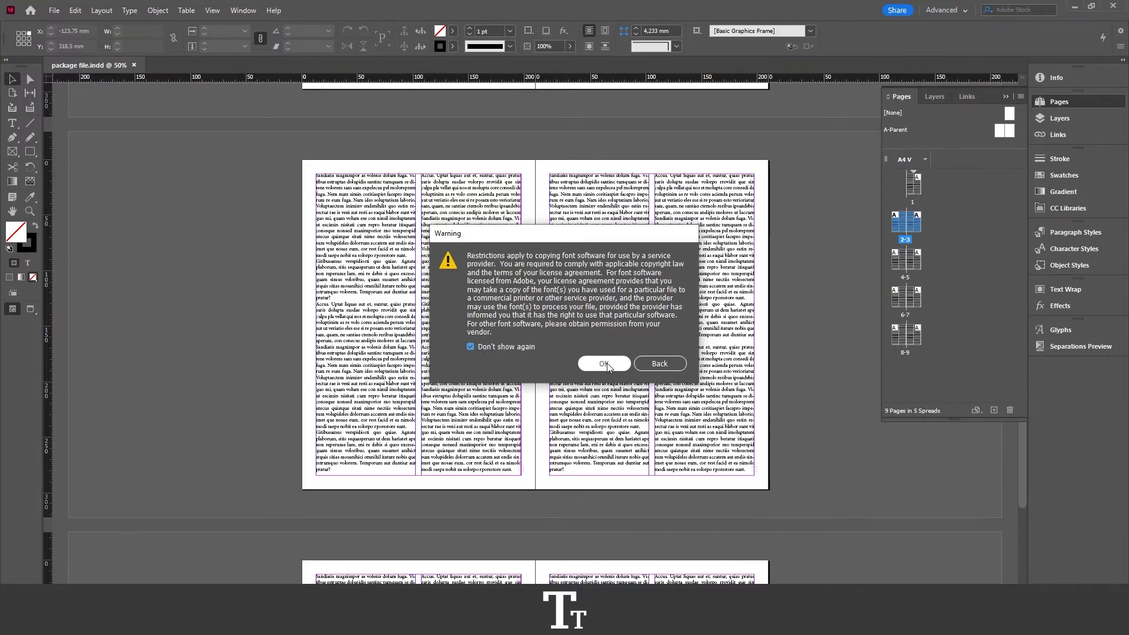
{"action": "left_click", "coordinate": [604, 363]}
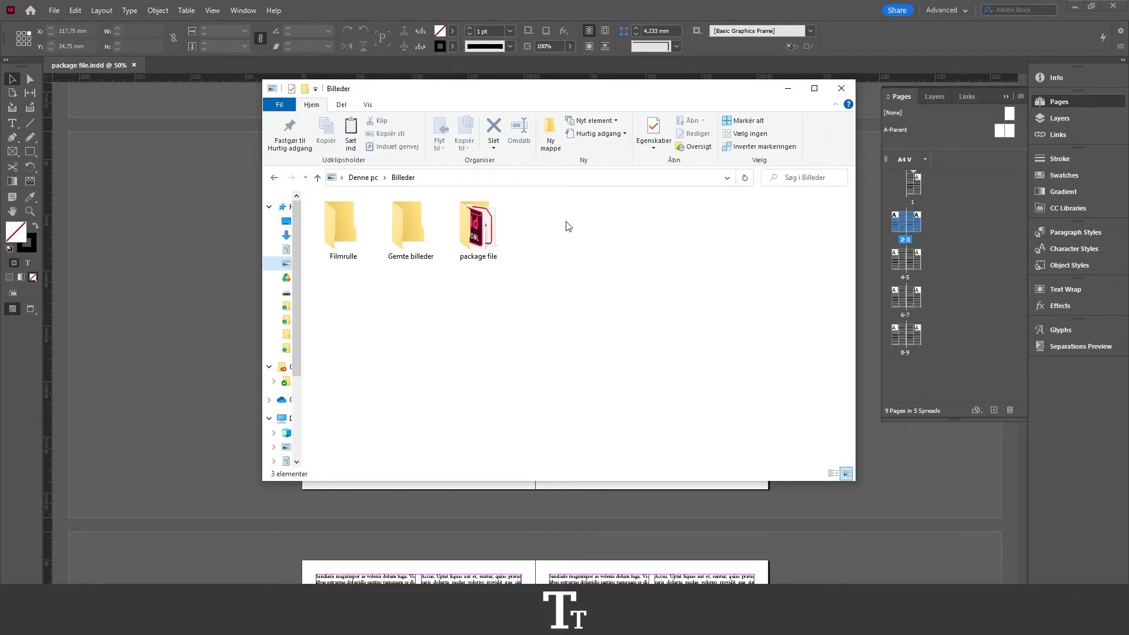
- Open the 'package file' folder in Billeder to view Document fonts, IDML, INDD and PDF
{"action": "left_click", "coordinate": [478, 223]}
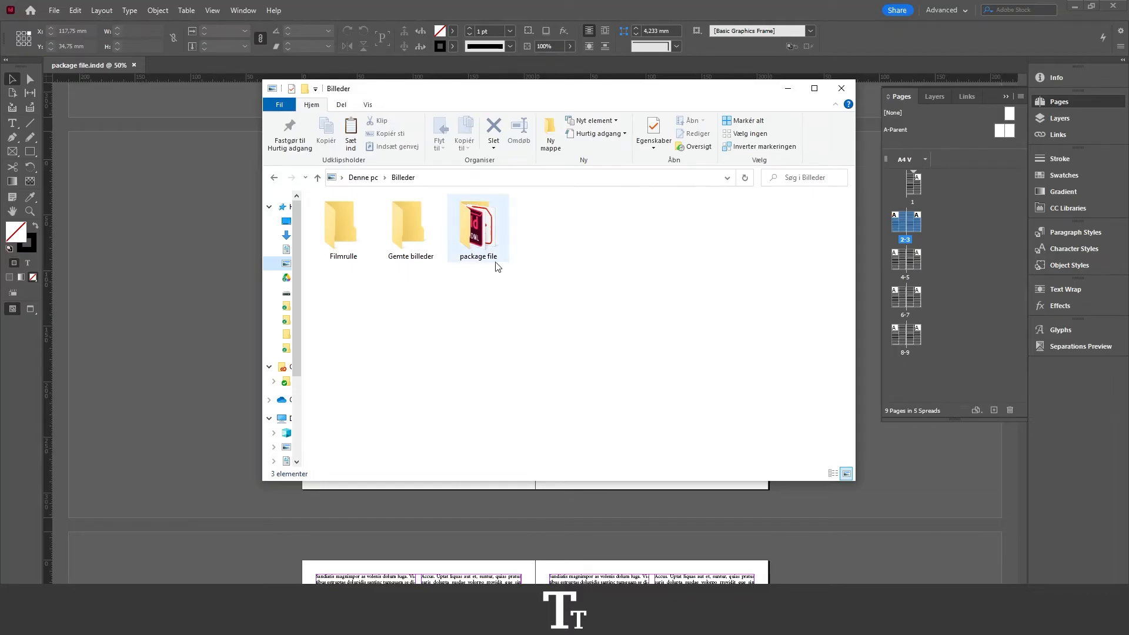
{"action": "mouse_move", "coordinate": [482, 223]}
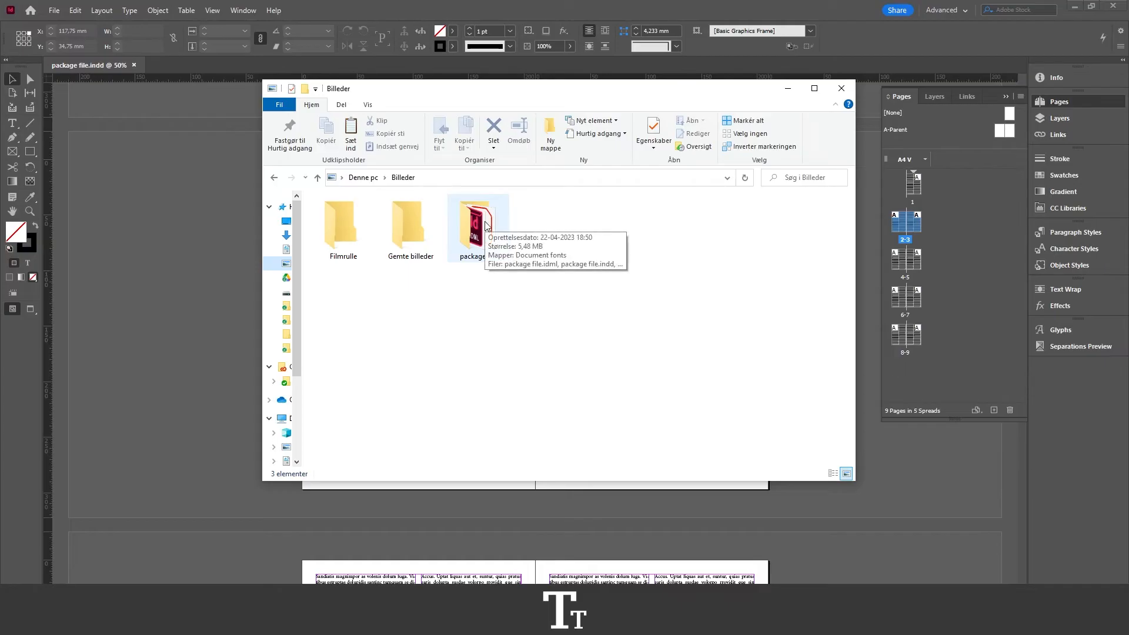
{"action": "left_click", "coordinate": [478, 221]}
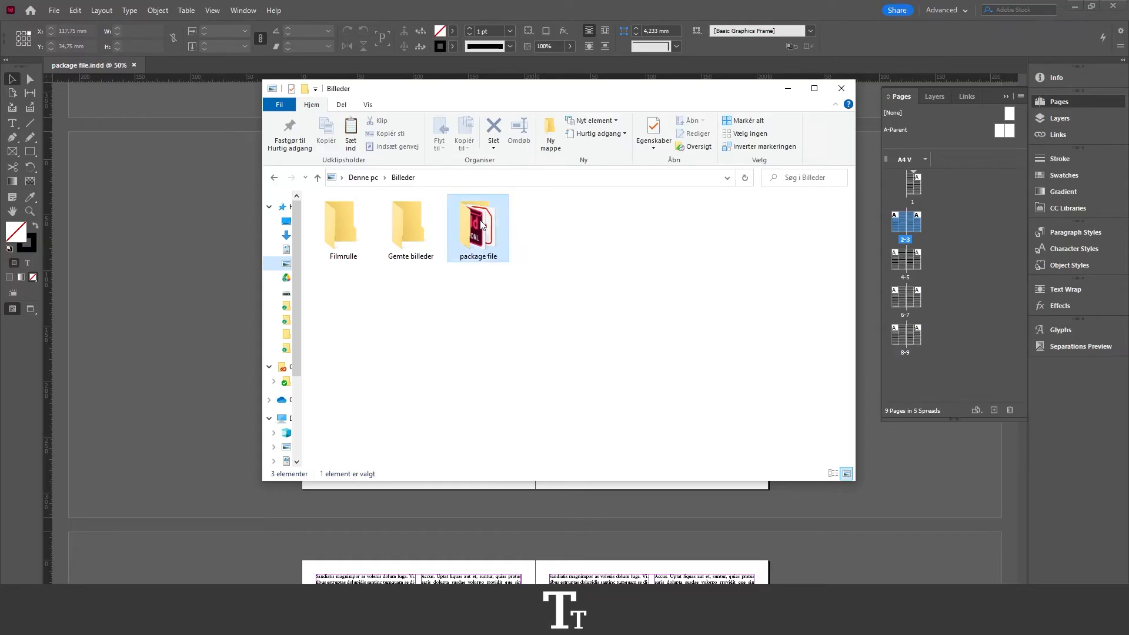
{"action": "double_click", "coordinate": [477, 220]}
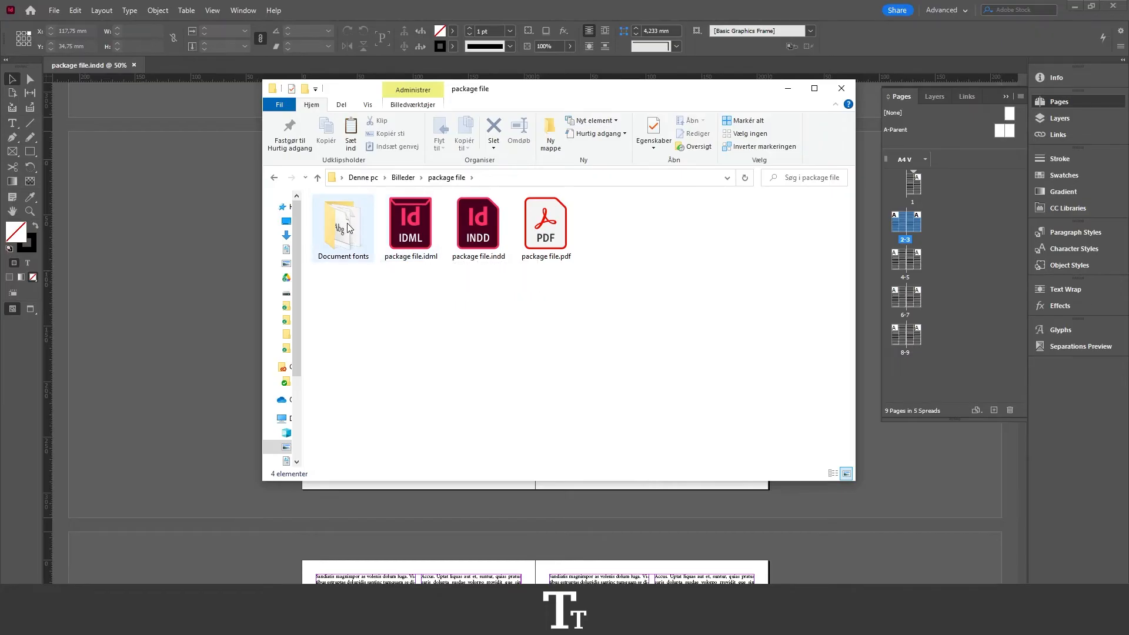
{"action": "mouse_move", "coordinate": [347, 245]}
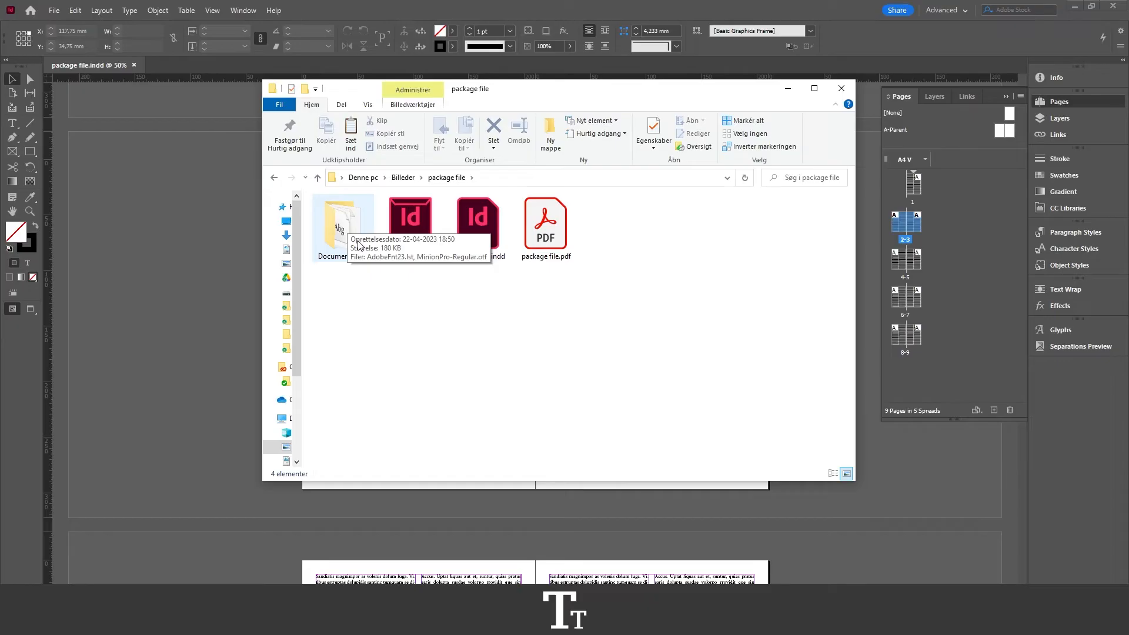
{"action": "mouse_move", "coordinate": [411, 224]}
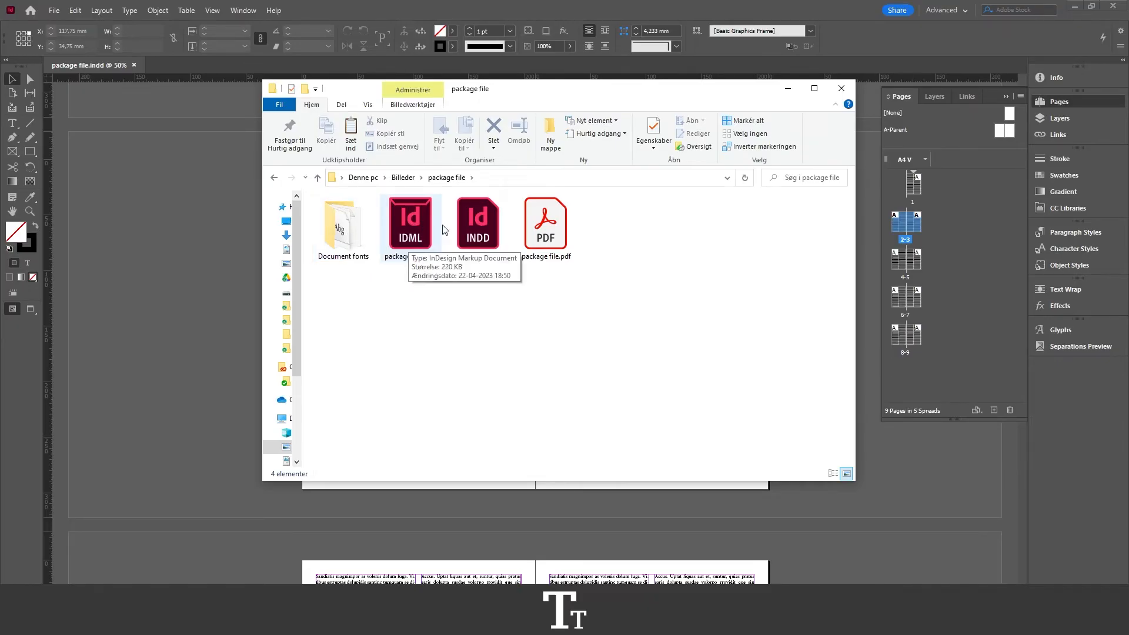
{"action": "mouse_move", "coordinate": [477, 218]}
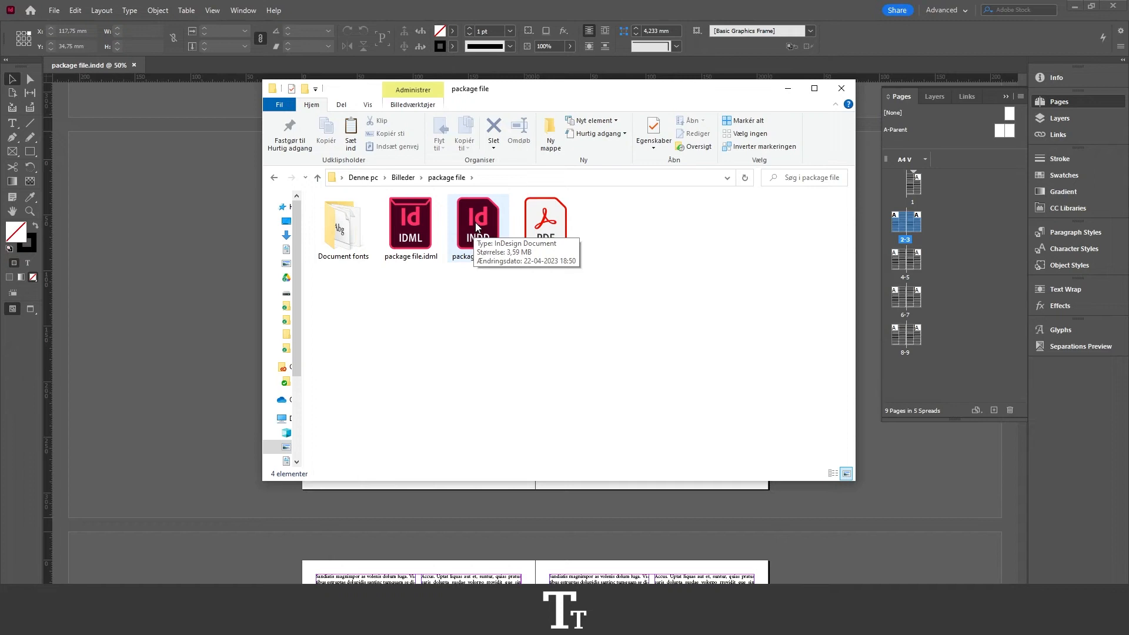
{"action": "mouse_move", "coordinate": [561, 219]}
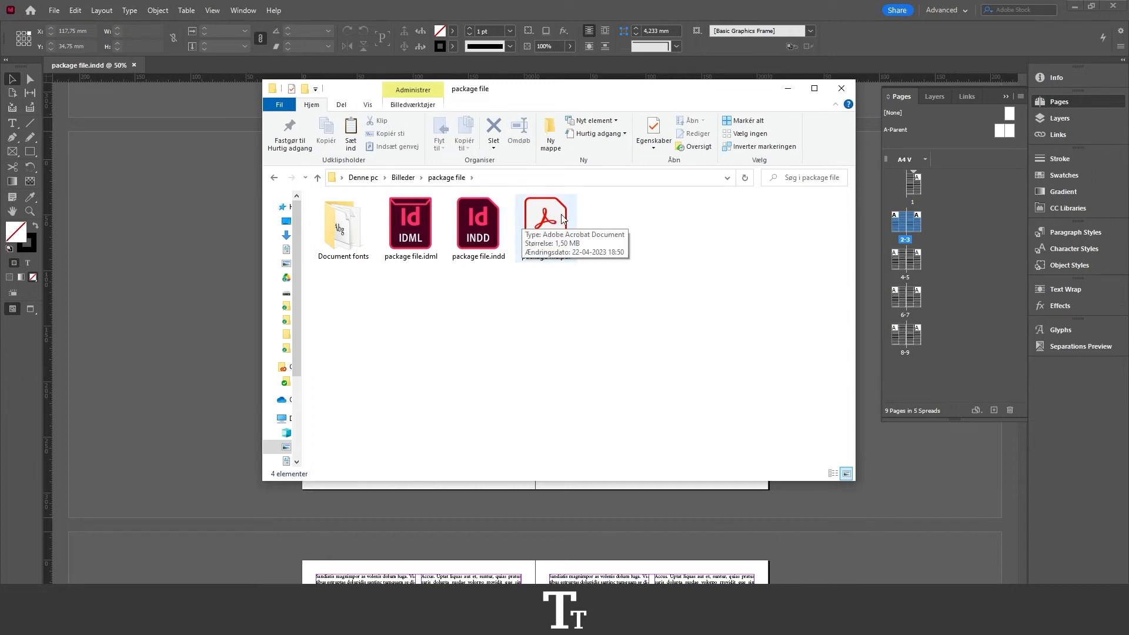
{"action": "mouse_move", "coordinate": [578, 218]}
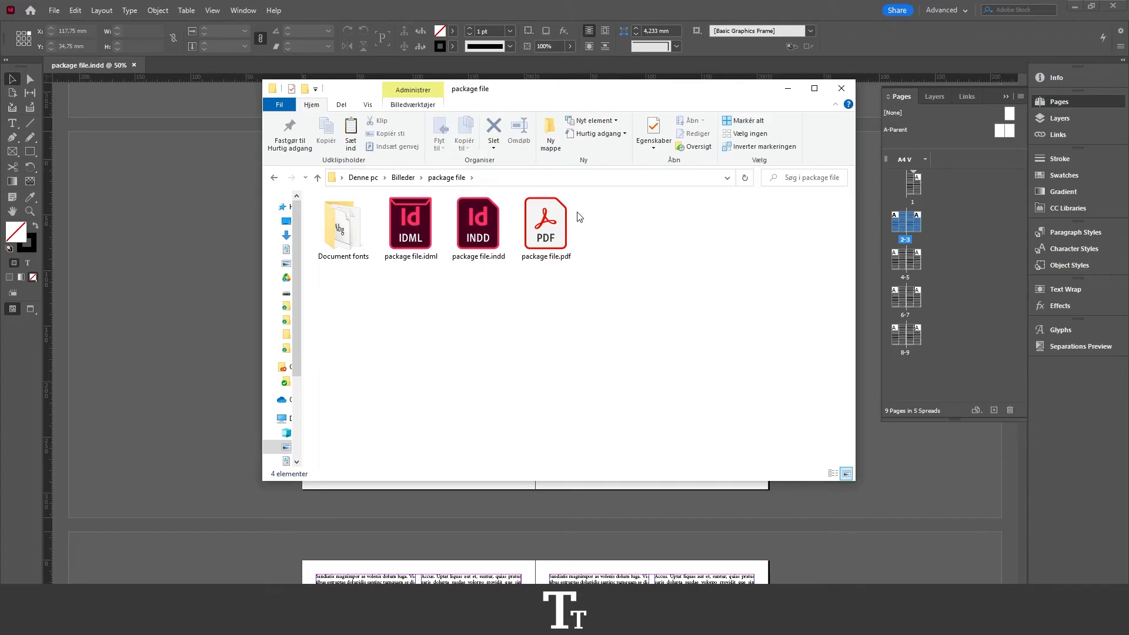
{"action": "mouse_move", "coordinate": [585, 205]}
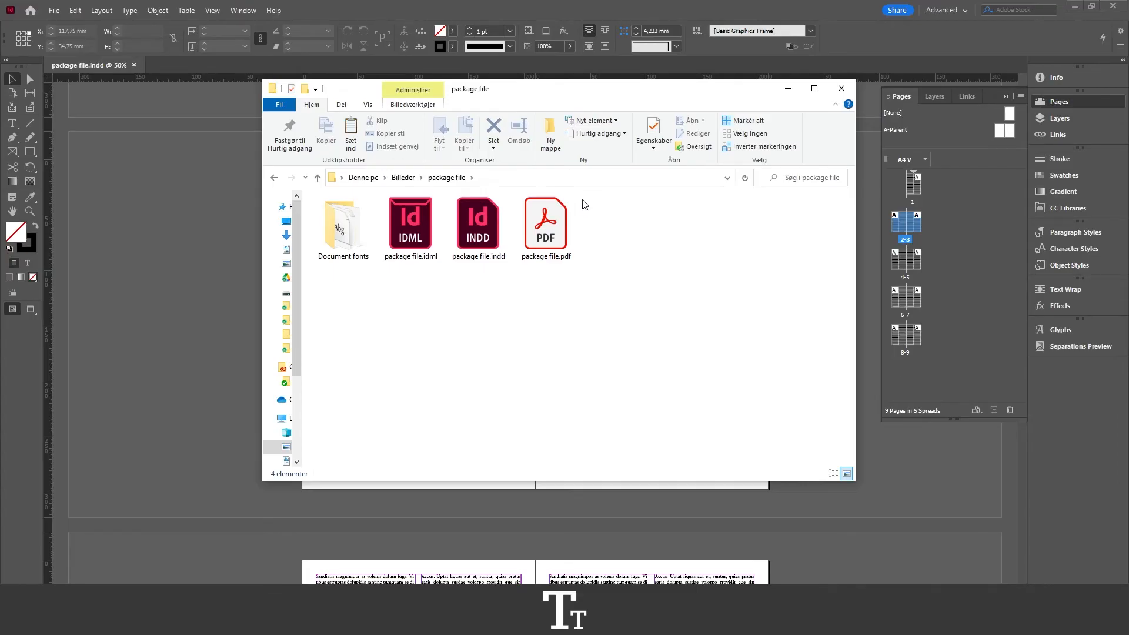
{"action": "mouse_move", "coordinate": [663, 270]}
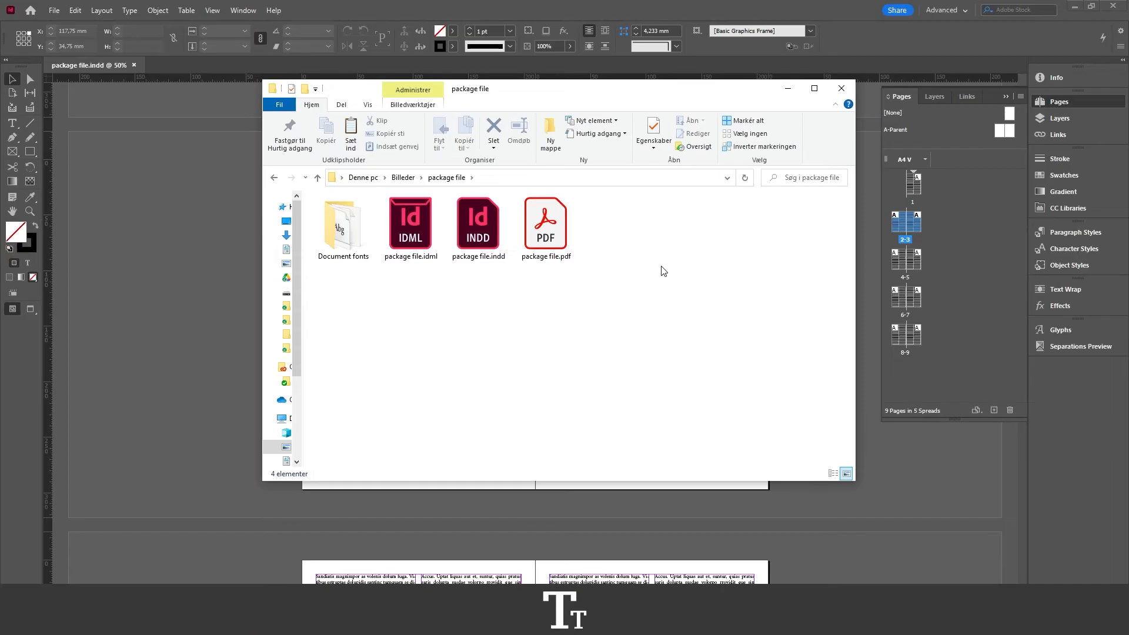
- Compress the 'package file' folder into 'package file.zip', then bring InDesign back to front
{"action": "left_click", "coordinate": [274, 177]}
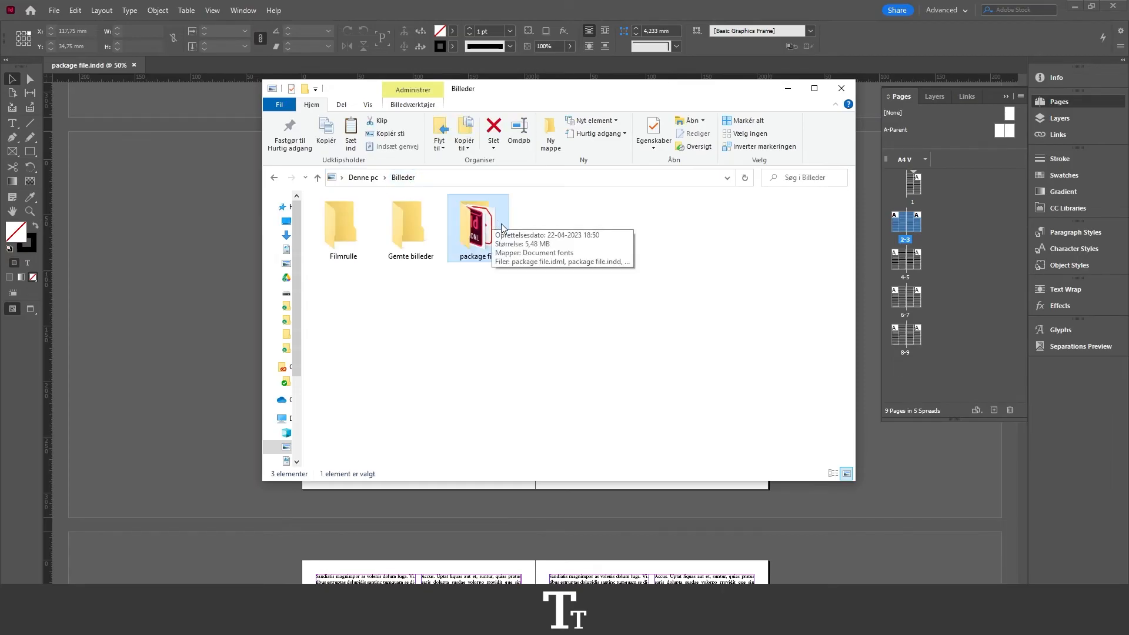
{"action": "mouse_move", "coordinate": [497, 228]}
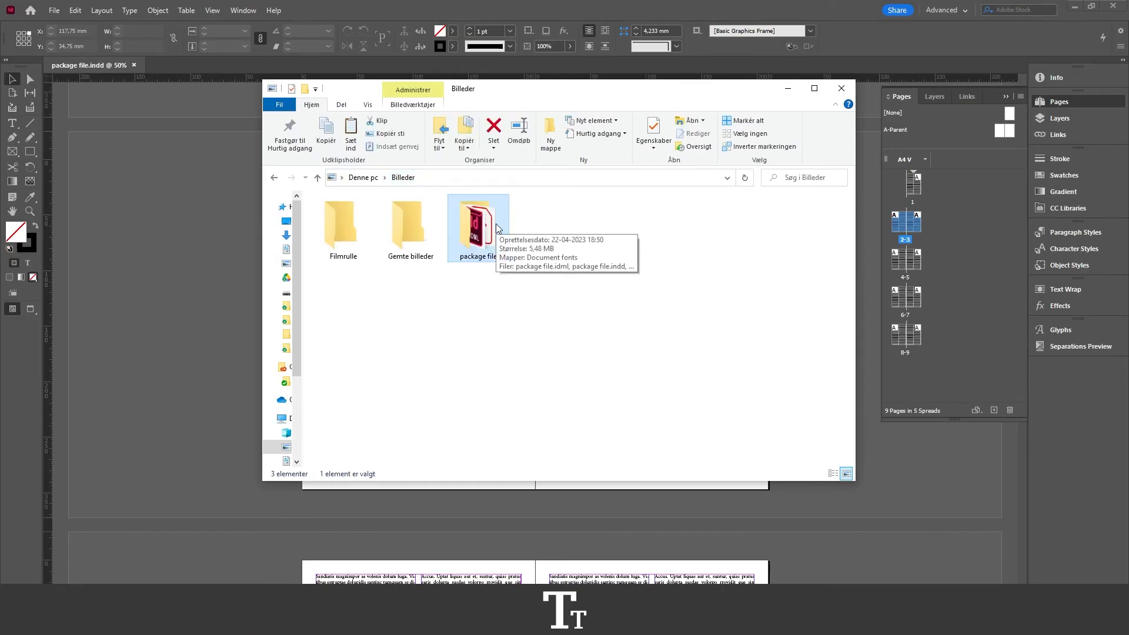
{"action": "mouse_move", "coordinate": [494, 223]}
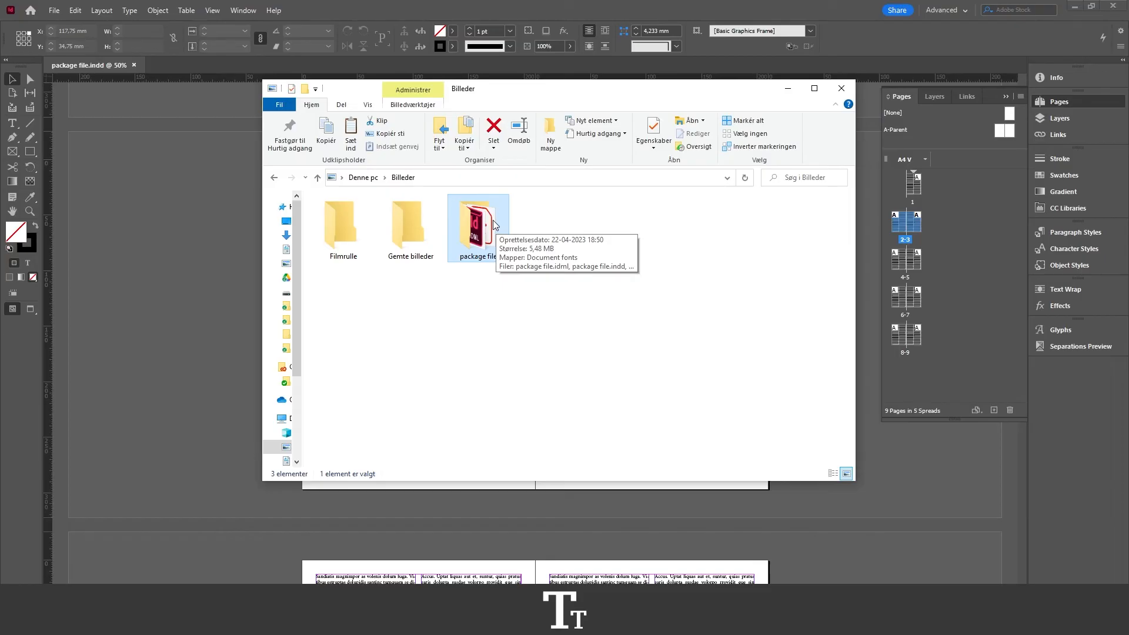
{"action": "mouse_move", "coordinate": [488, 220]}
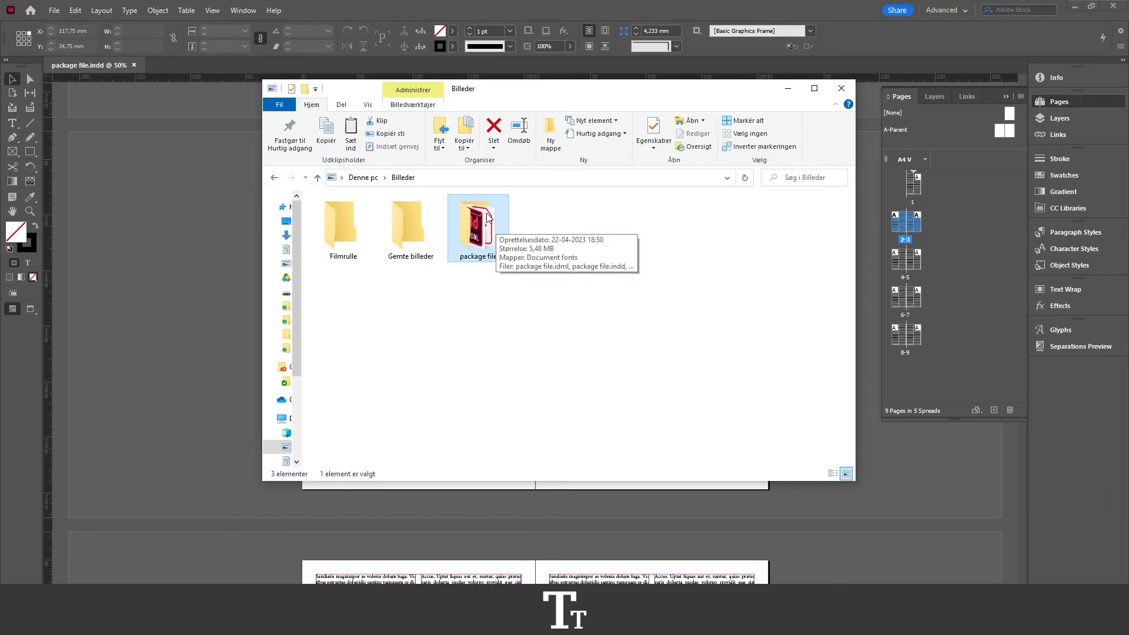
{"action": "right_click", "coordinate": [477, 227]}
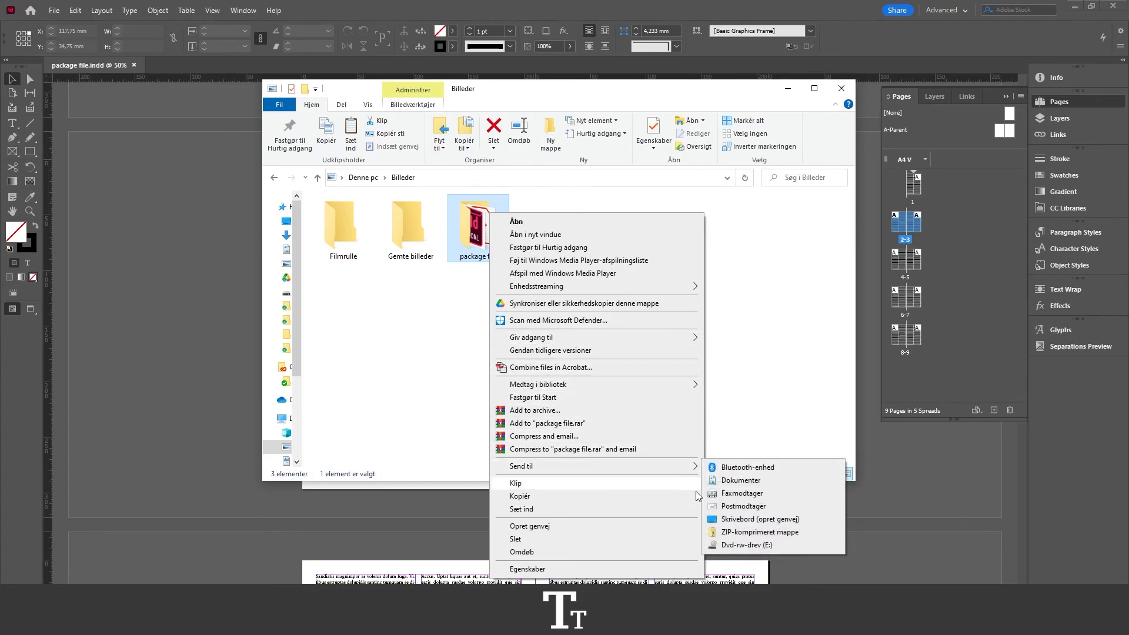
{"action": "left_click", "coordinate": [759, 531]}
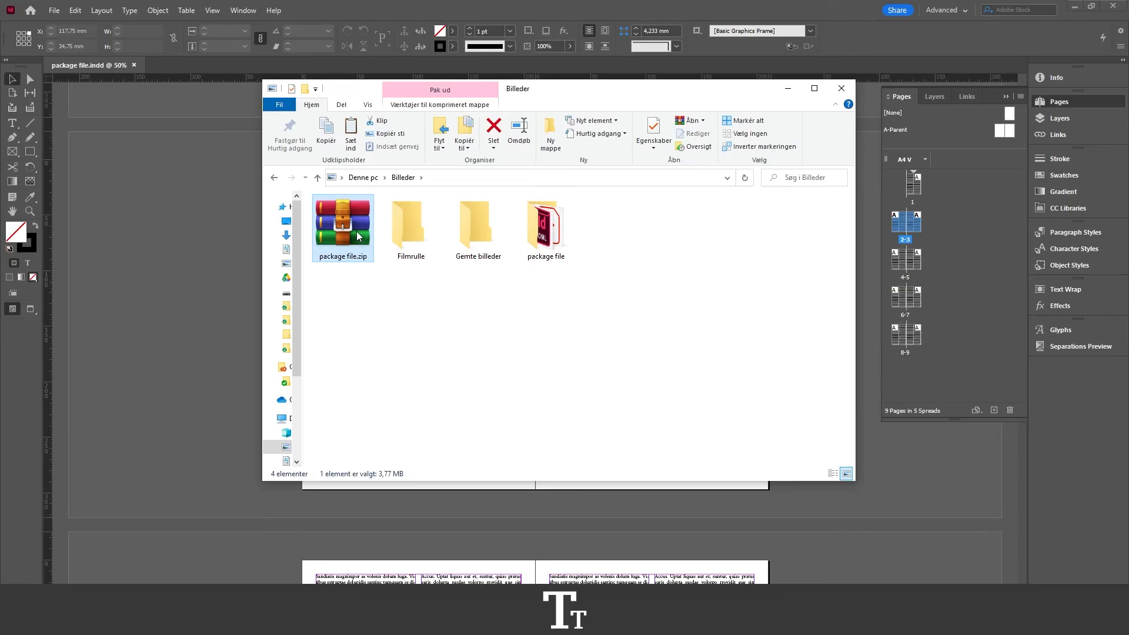
{"action": "mouse_move", "coordinate": [237, 204]}
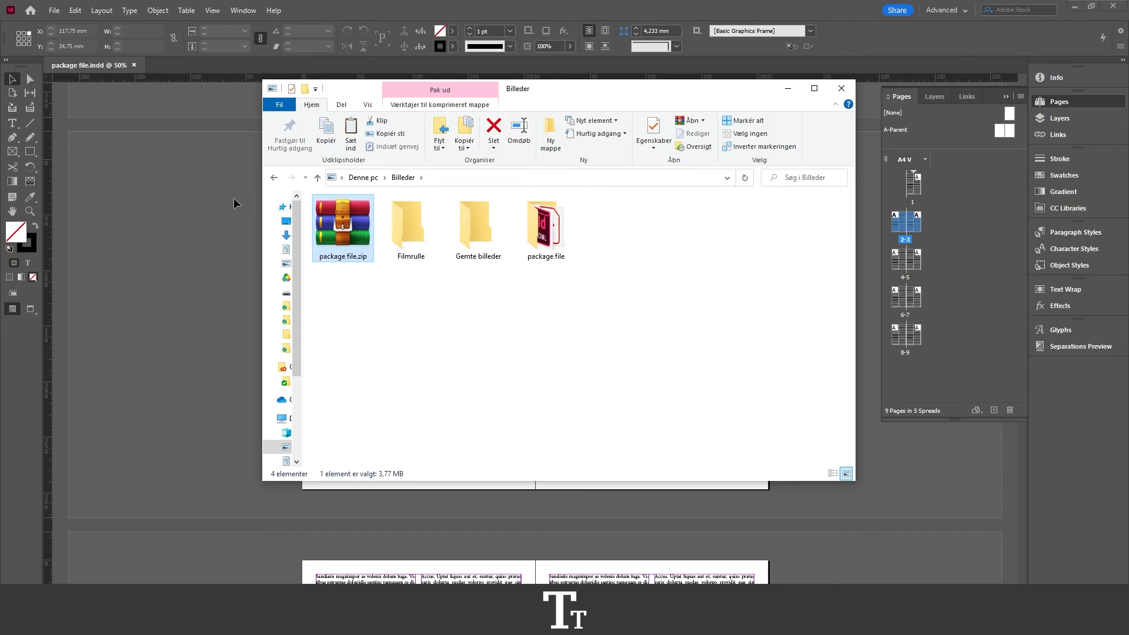
{"action": "left_click", "coordinate": [840, 88]}
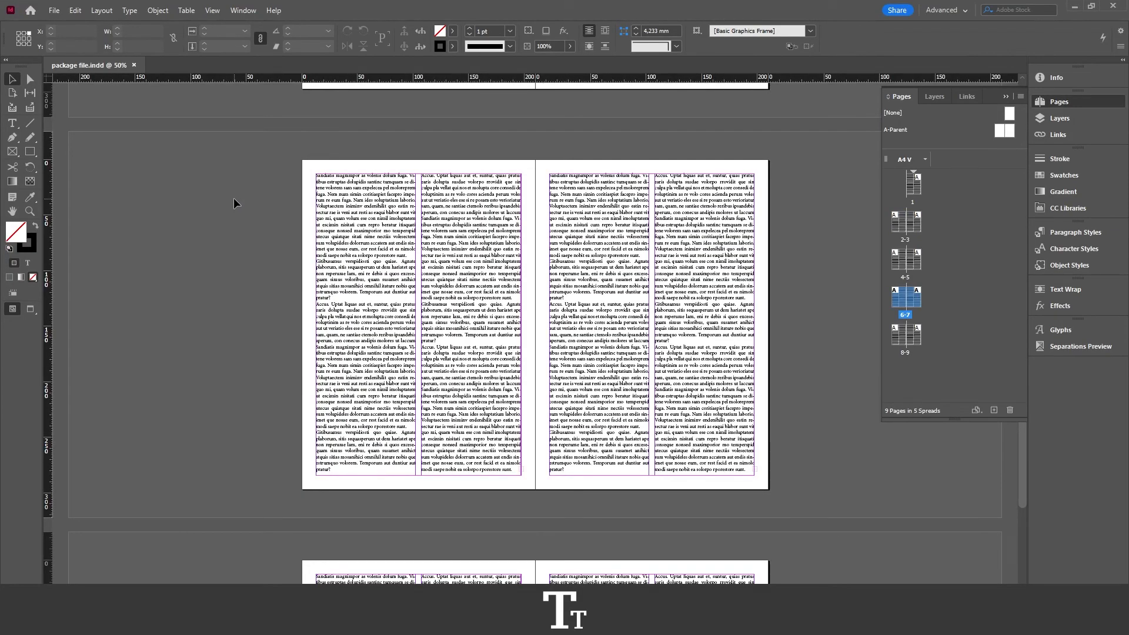